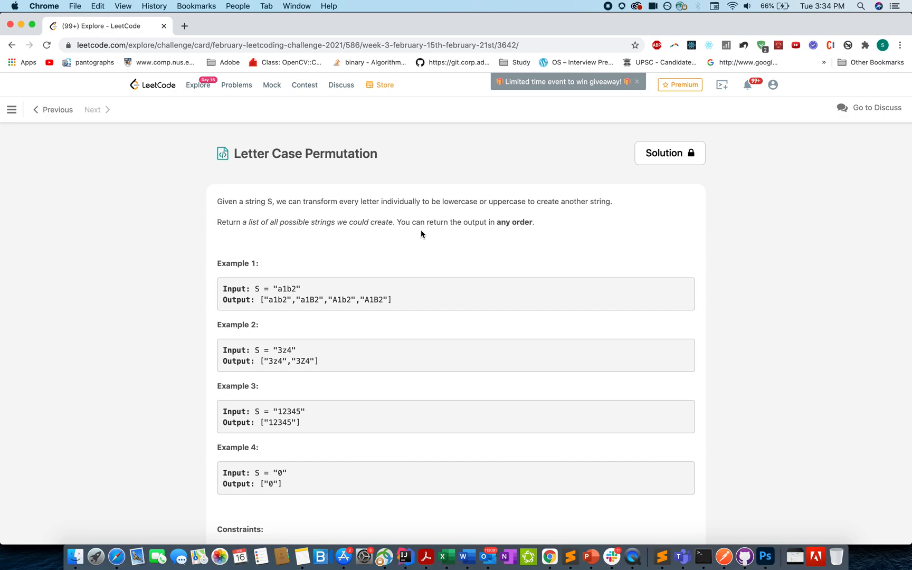
{"action": "mouse_move", "coordinate": [372, 221]}
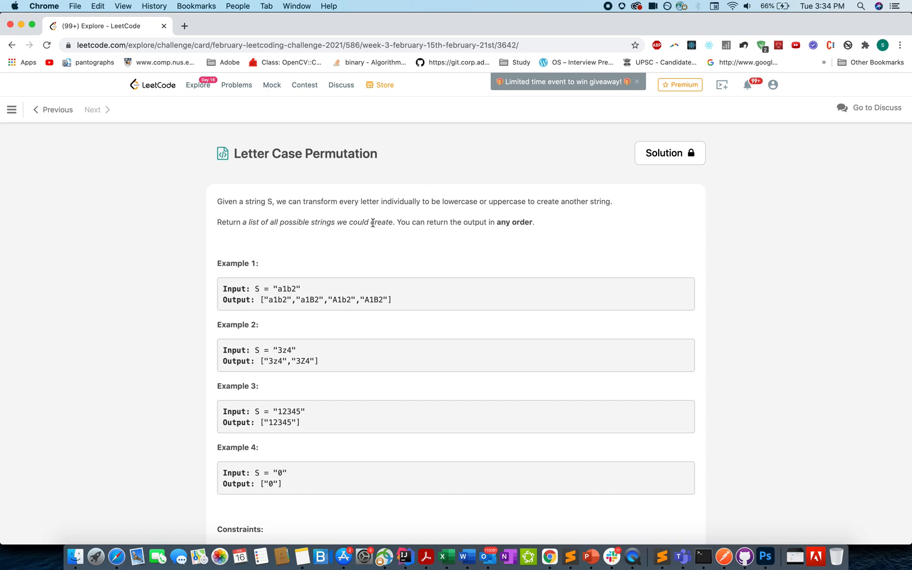
Highlight the example strings a1b2, its first and last outputs A1B2, and 3Z4 in Example 2.
{"action": "left_click_drag", "start_coordinate": [260, 300], "coordinate": [392, 300]}
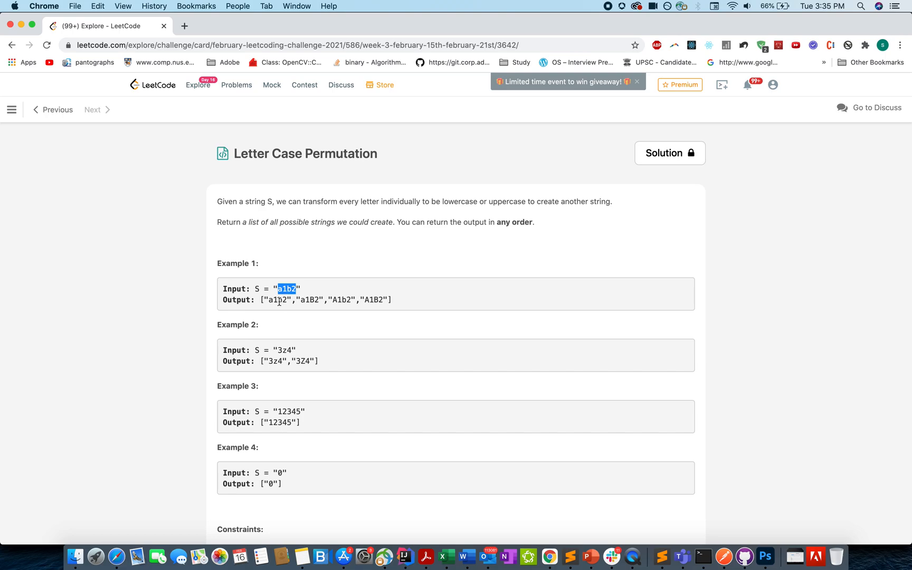
{"action": "mouse_move", "coordinate": [275, 302]}
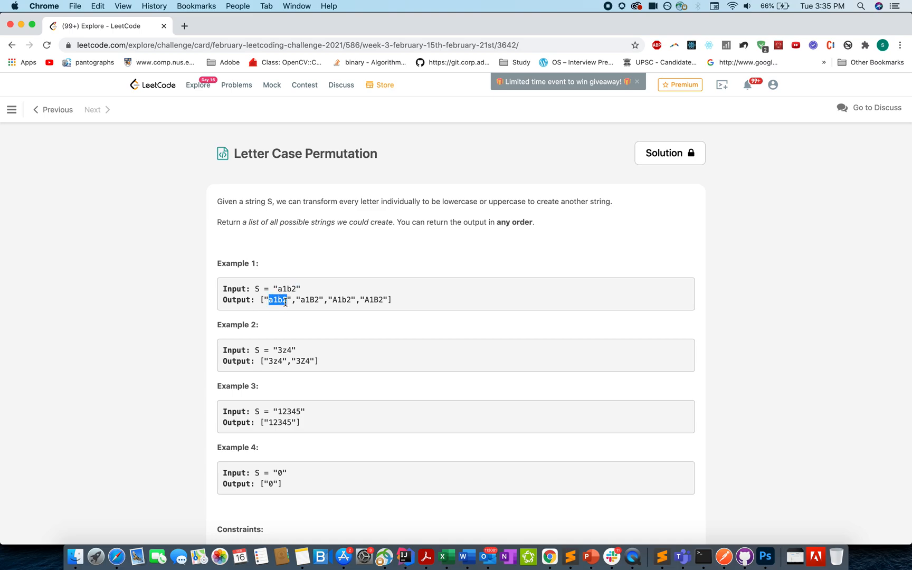
{"action": "double_click", "coordinate": [310, 300]}
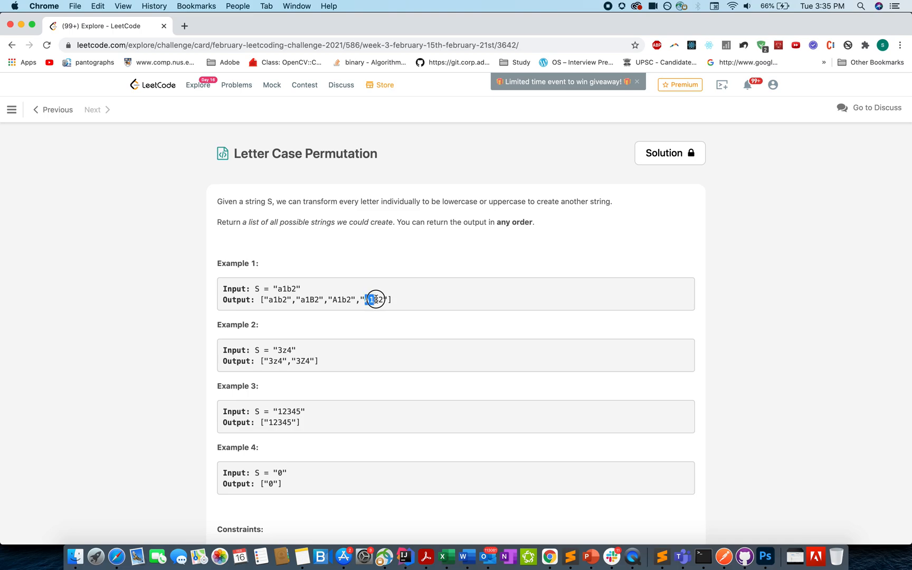
{"action": "double_click", "coordinate": [375, 299]}
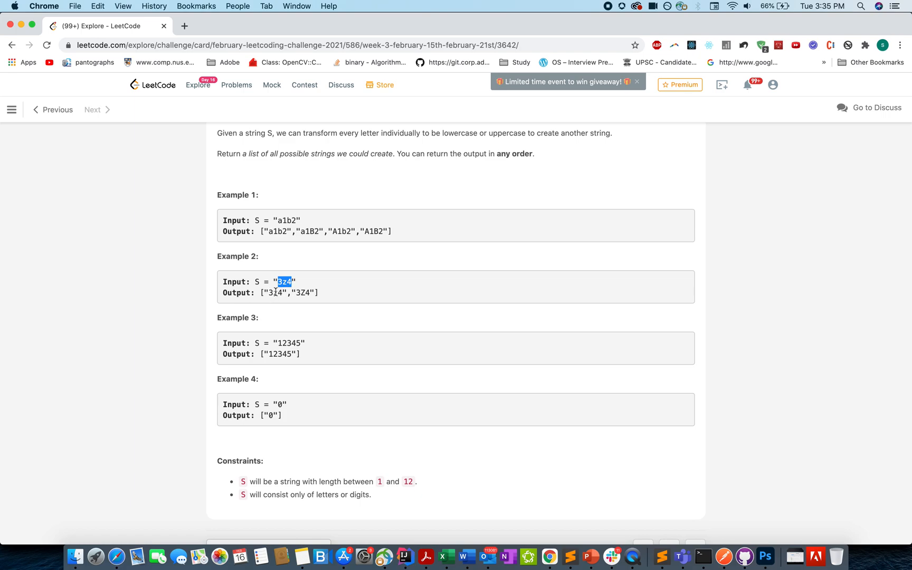
{"action": "mouse_move", "coordinate": [271, 297]}
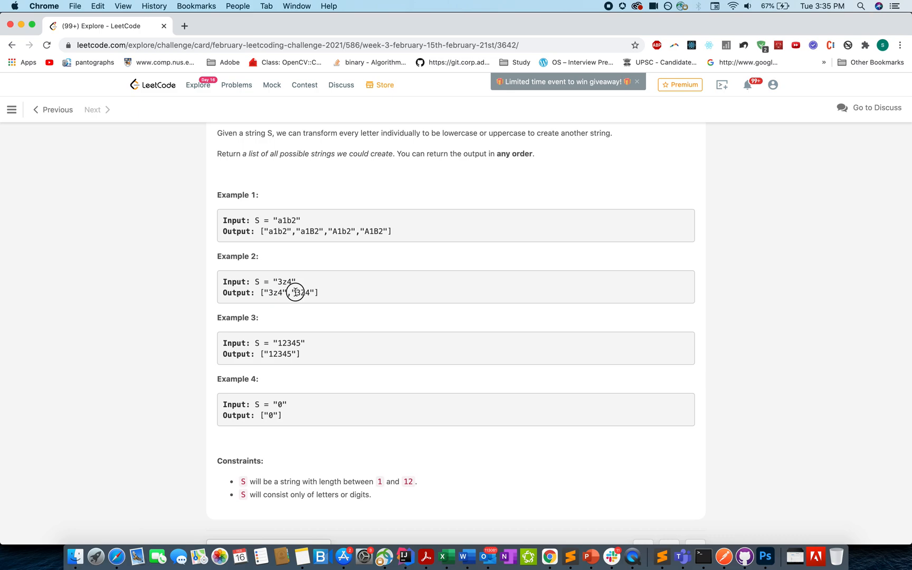
{"action": "double_click", "coordinate": [305, 292]}
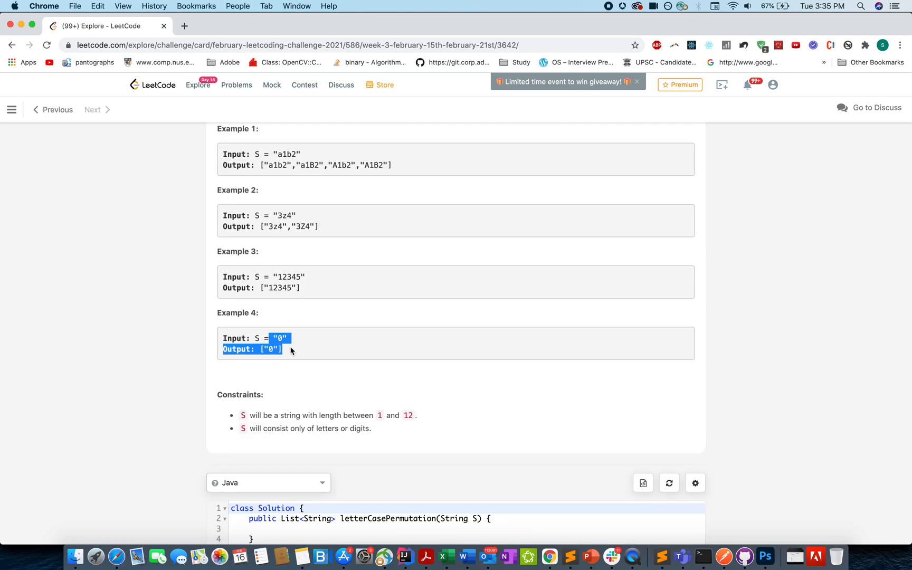
{"action": "mouse_move", "coordinate": [388, 503]}
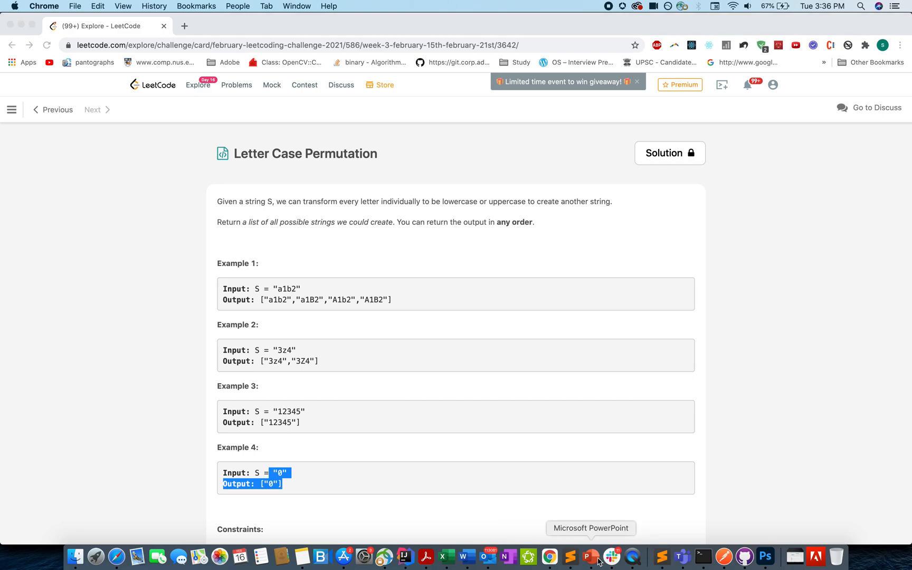
Switch to the PowerPoint deck, select slide 1 and start the slideshow full screen.
{"action": "left_click", "coordinate": [590, 556]}
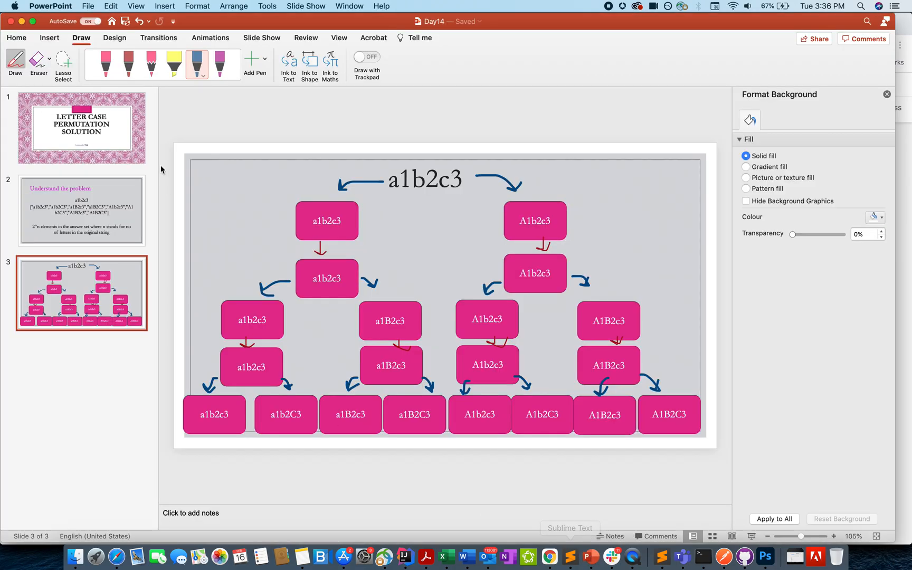
{"action": "left_click", "coordinate": [80, 129]}
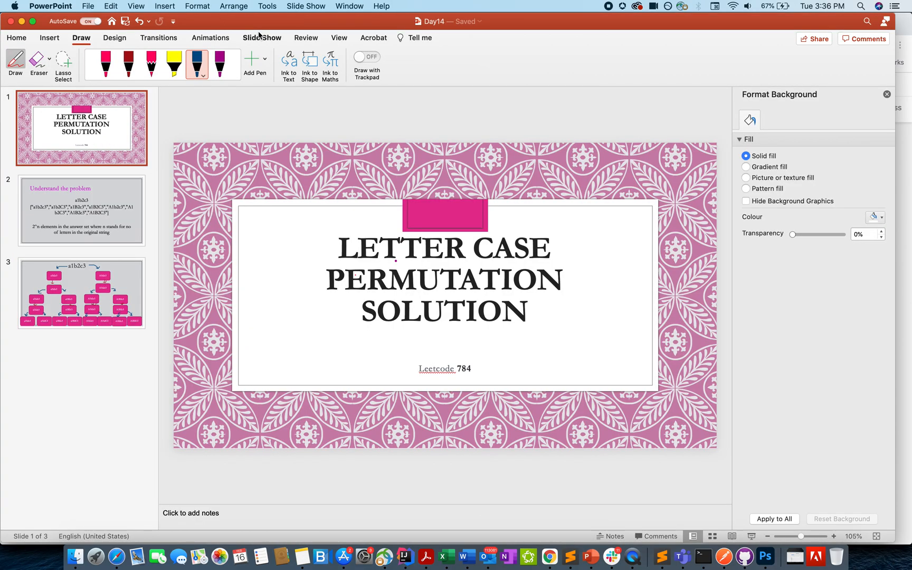
{"action": "left_click", "coordinate": [262, 38]}
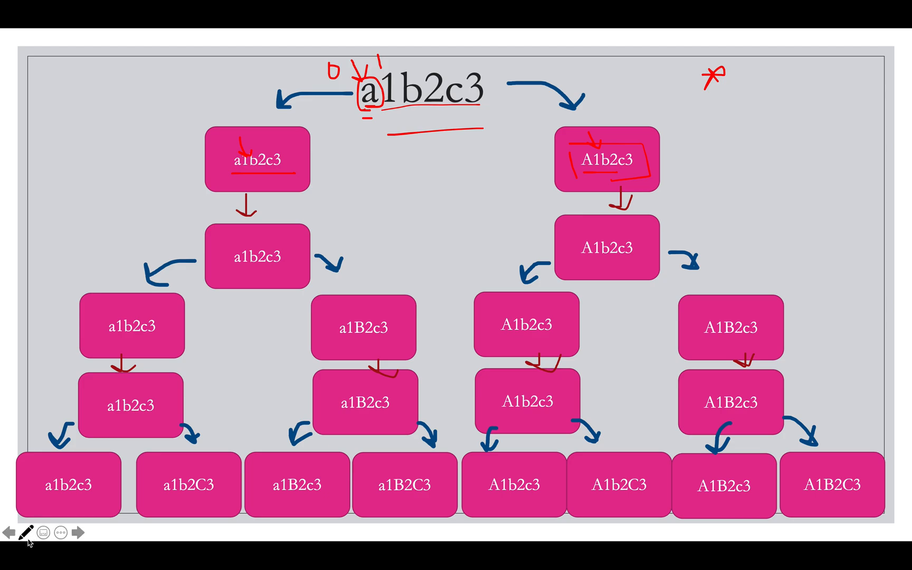
{"action": "mouse_move", "coordinate": [142, 502]}
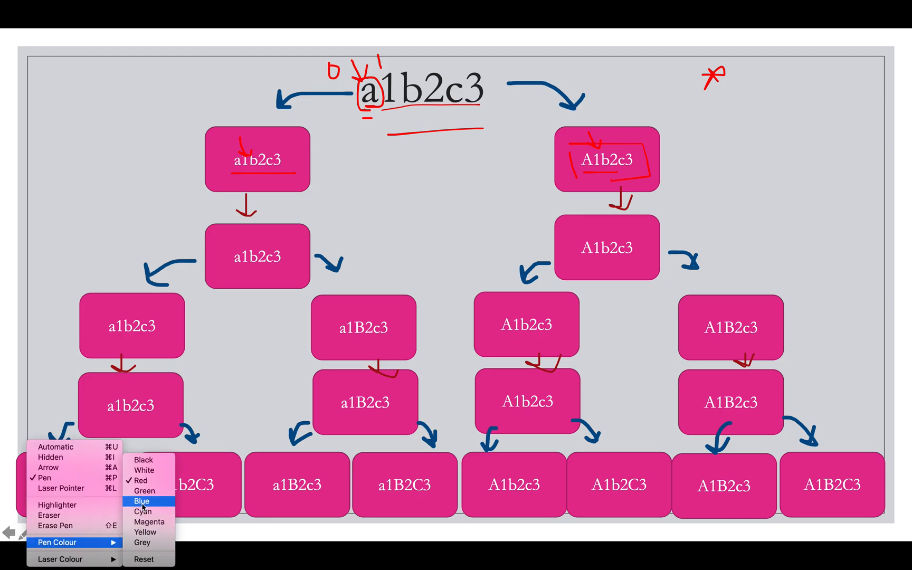
{"action": "mouse_move", "coordinate": [142, 543]}
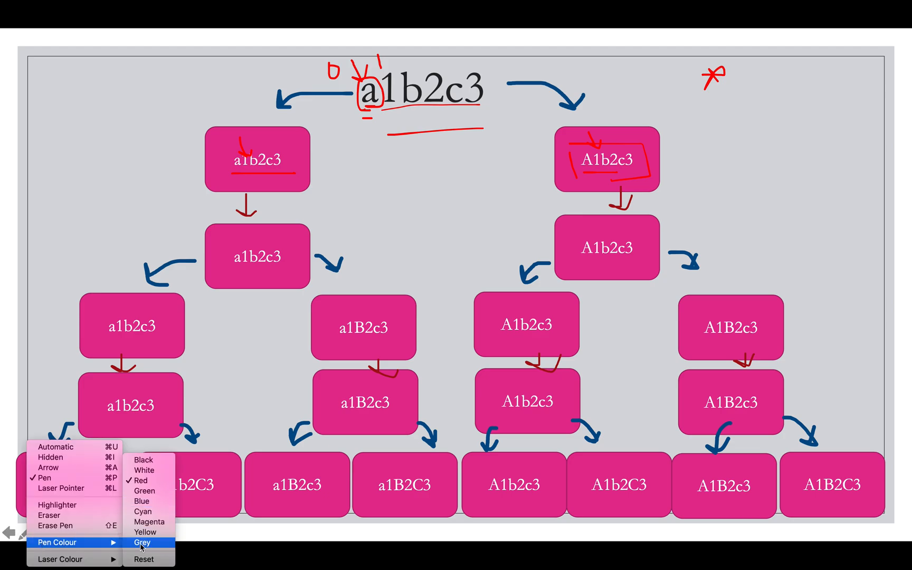
Change the slideshow pen ink colour to grey.
{"action": "left_click", "coordinate": [140, 543]}
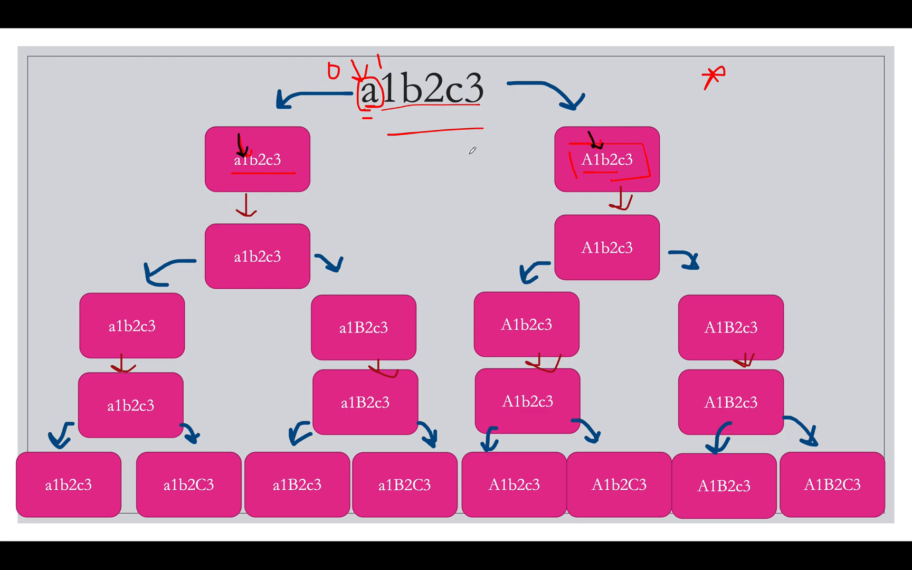
{"action": "mouse_move", "coordinate": [252, 168]}
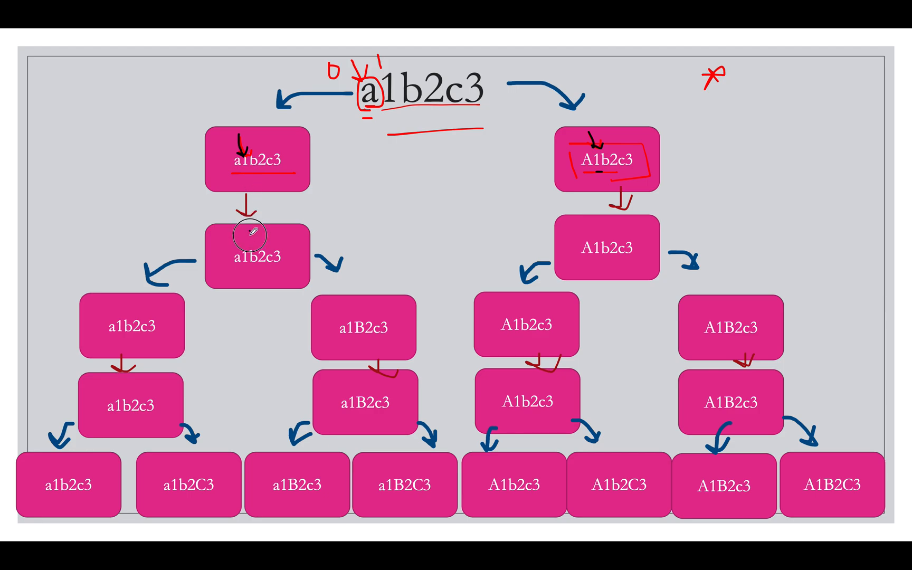
{"action": "mouse_move", "coordinate": [600, 220]}
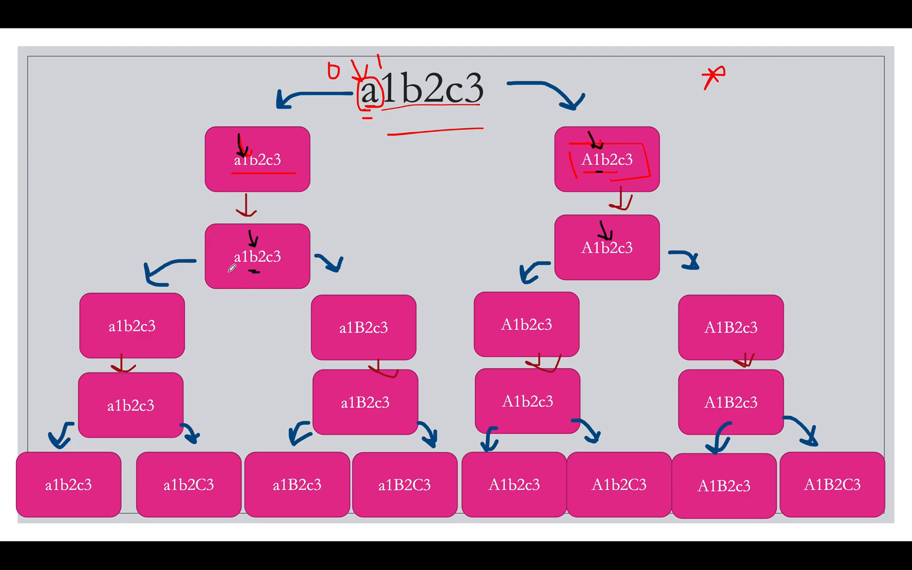
{"action": "mouse_move", "coordinate": [106, 224]}
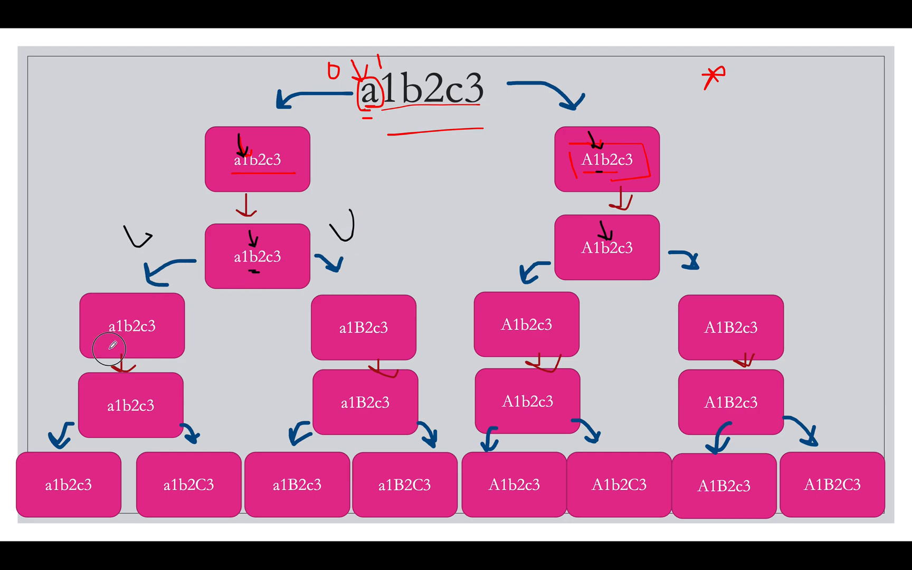
{"action": "mouse_move", "coordinate": [332, 315]}
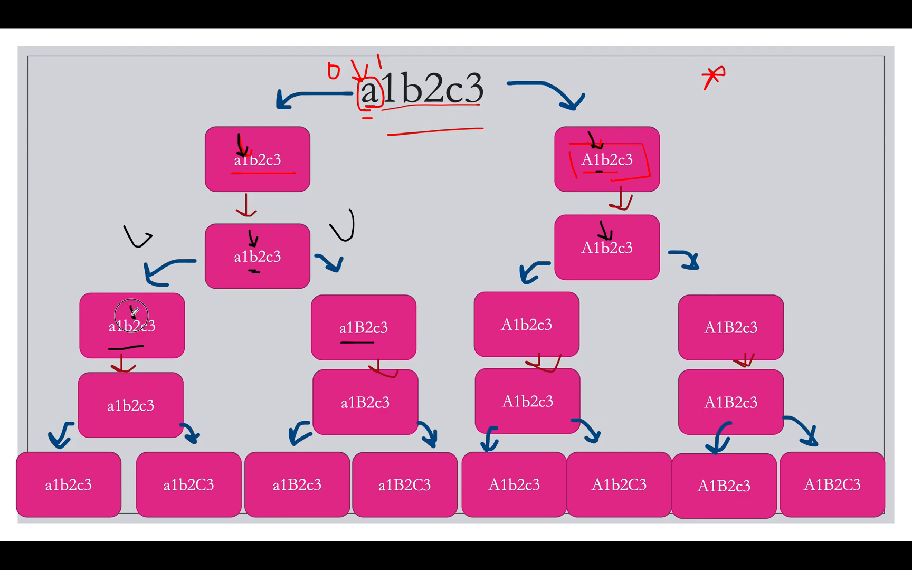
{"action": "mouse_move", "coordinate": [368, 322]}
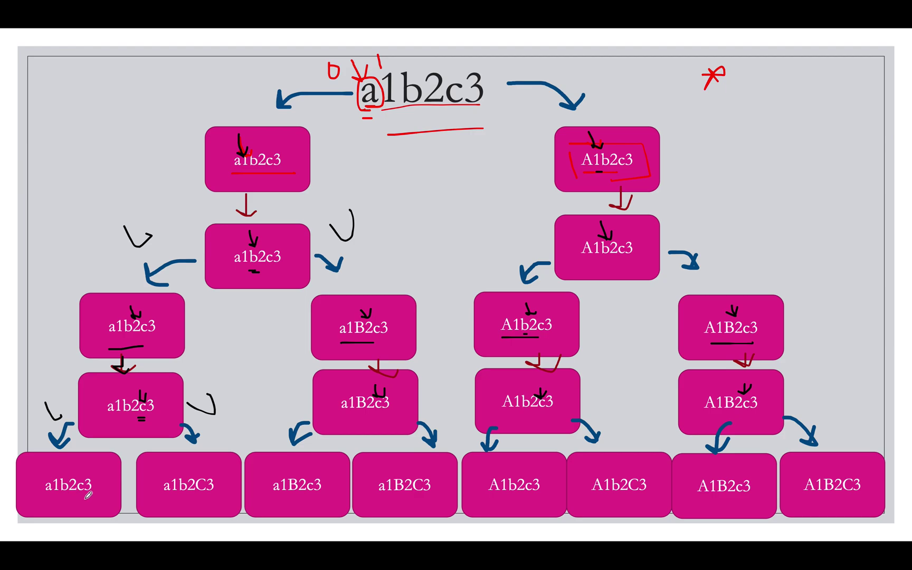
Mark the a1b2c3 and a1b2C3 leaf boxes with grey ink.
{"action": "left_click_drag", "start_coordinate": [46, 499], "coordinate": [90, 499]}
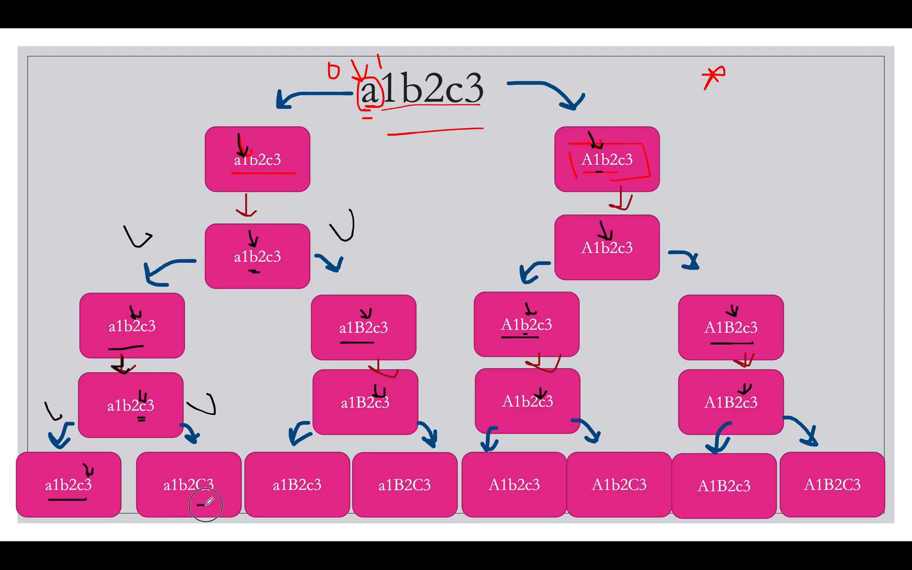
{"action": "left_click", "coordinate": [200, 506]}
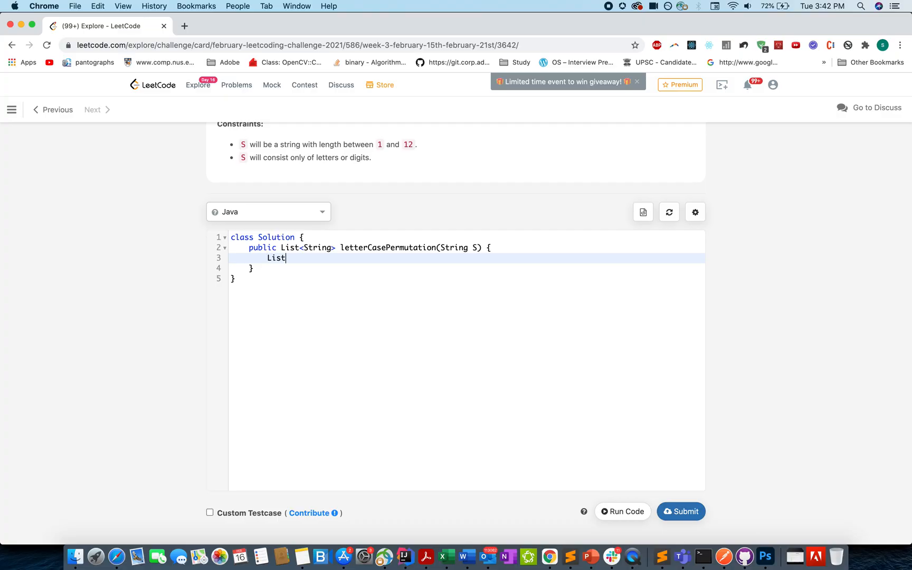
Declare List<String> ans as a new ArrayList and return ans when S.length() == 0.
{"action": "type", "text": "<String>"}
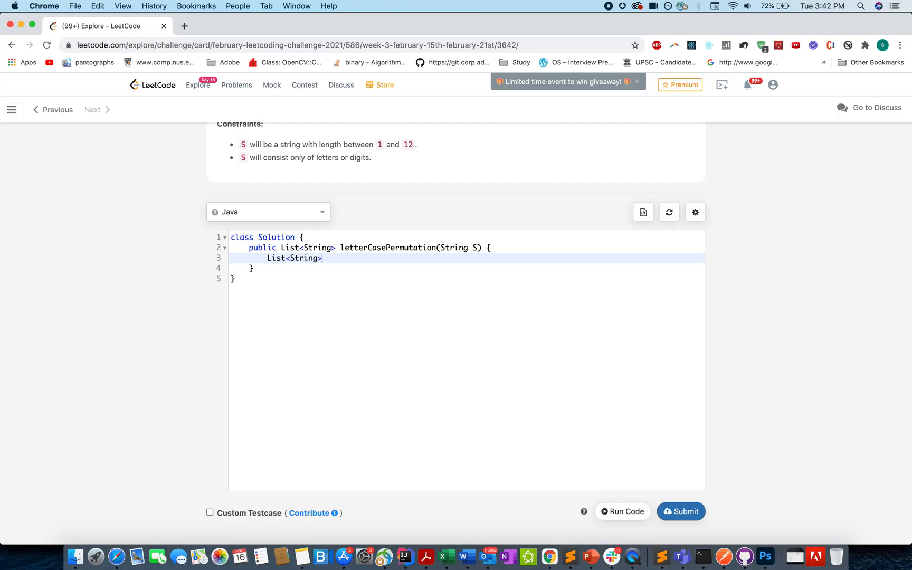
{"action": "type", "text": "ans -"}
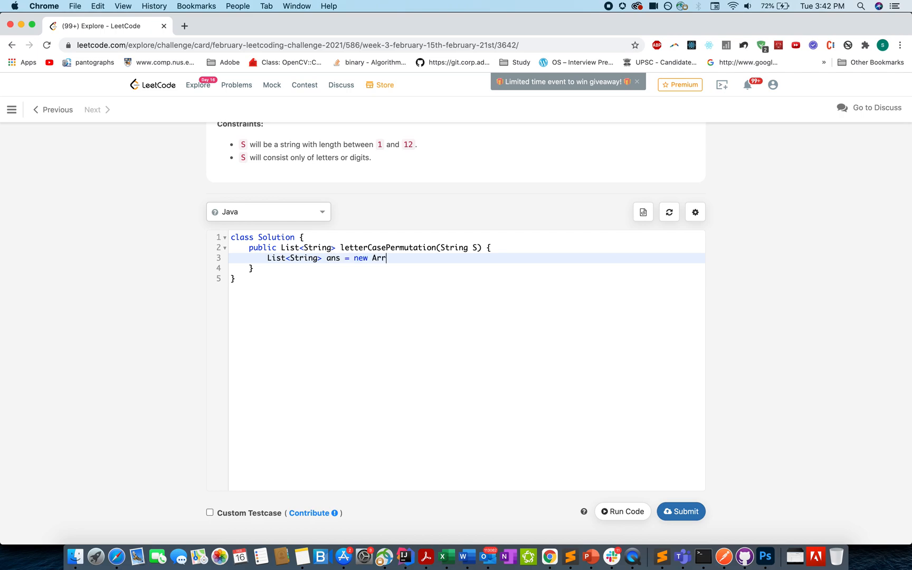
{"action": "type", "text": "ayList<>();"}
{"action": "type", "text": "ifi("}
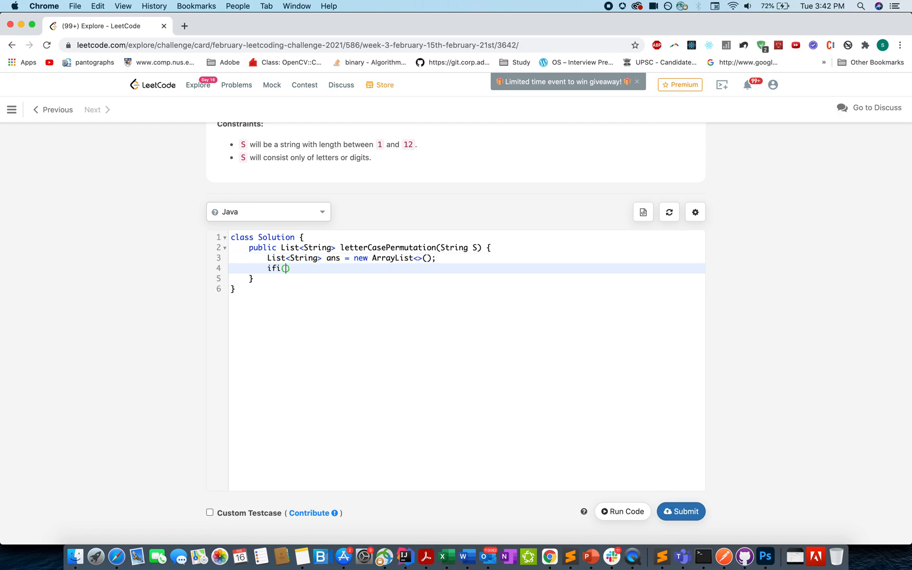
{"action": "type", "text": "S"}
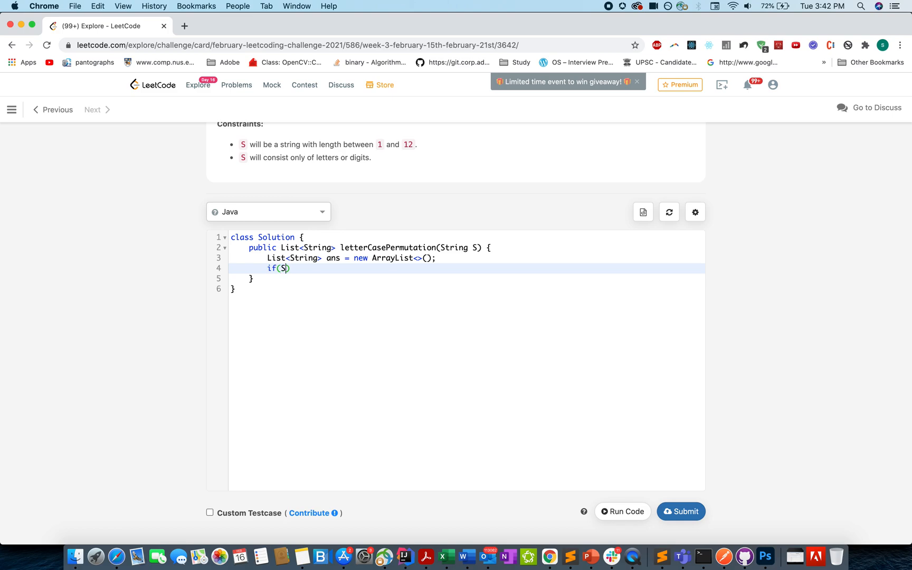
{"action": "type", "text": ".length"}
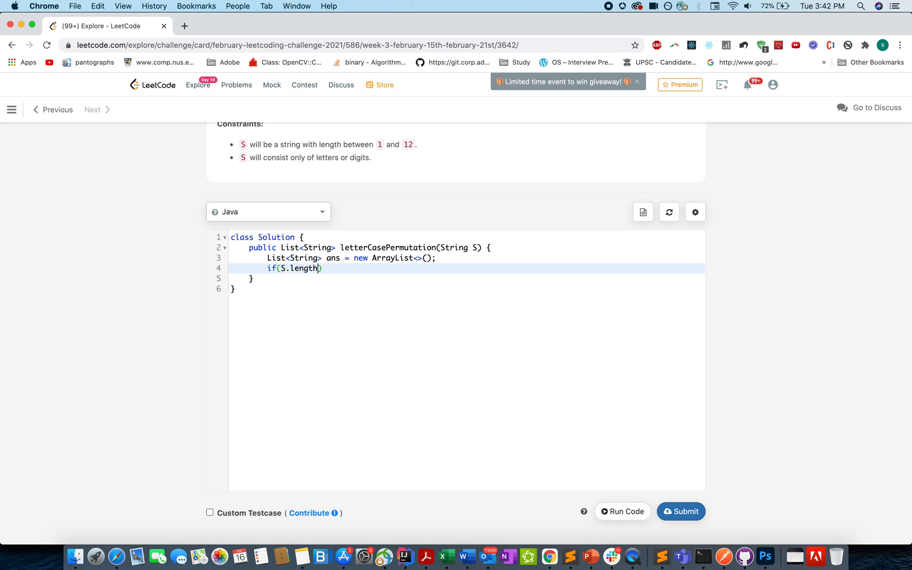
{"action": "type", "text": "() == 0){"}
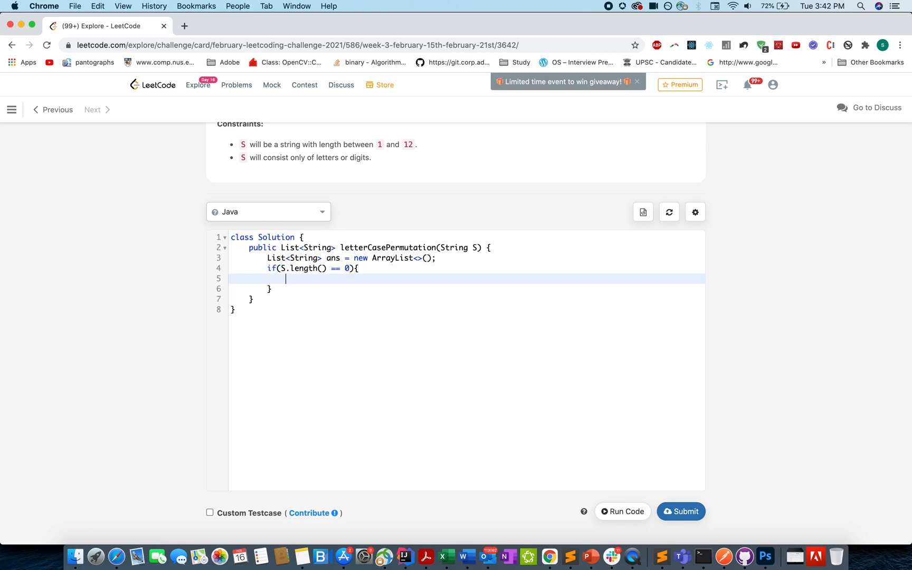
{"action": "type", "text": "return ans;"}
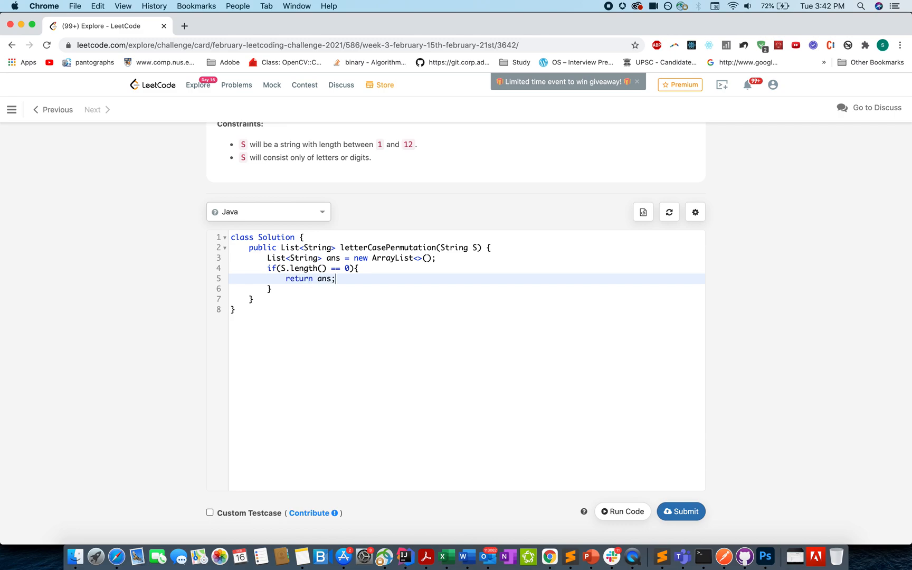
Call helper(S.toCharArray(), ans, 0) and begin the final return statement.
{"action": "type", "text": "helper()"}
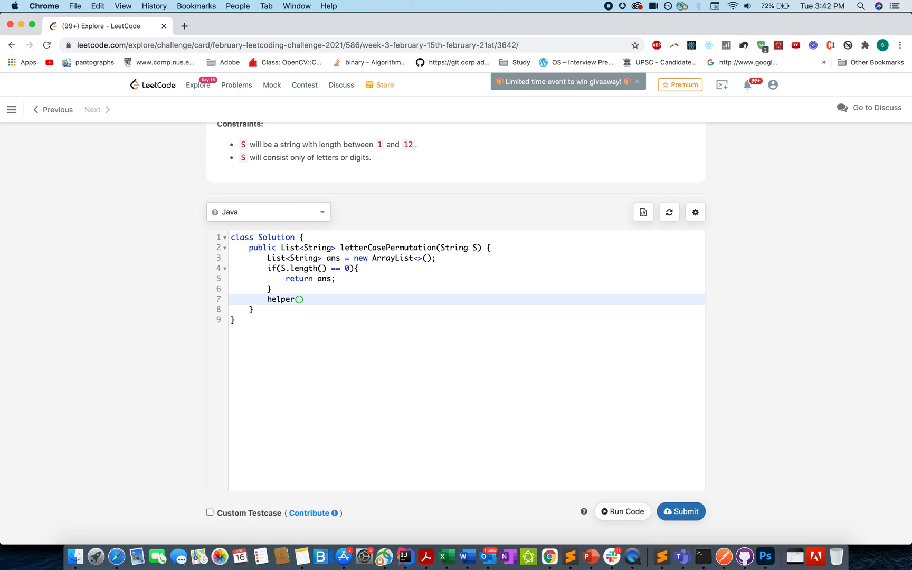
{"action": "type", "text": "S"}
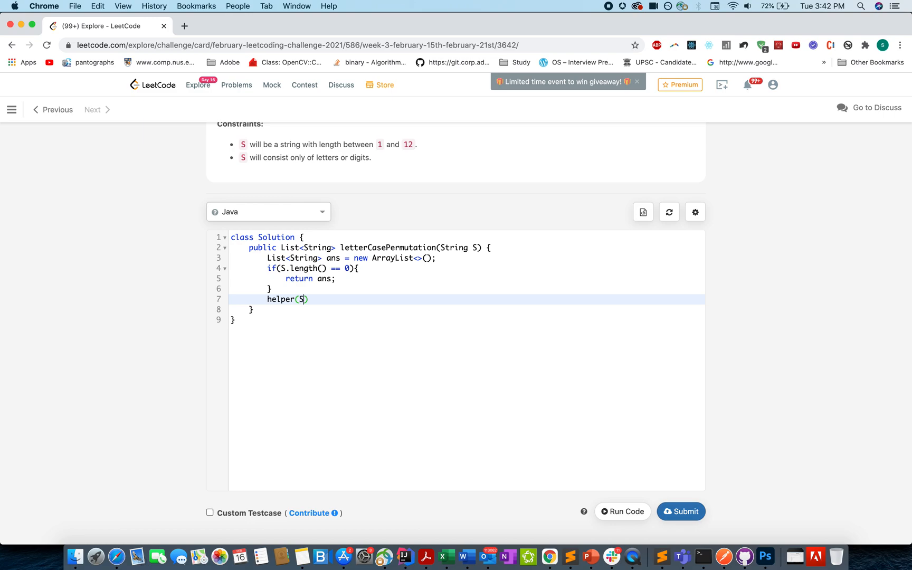
{"action": "type", "text": ".t"}
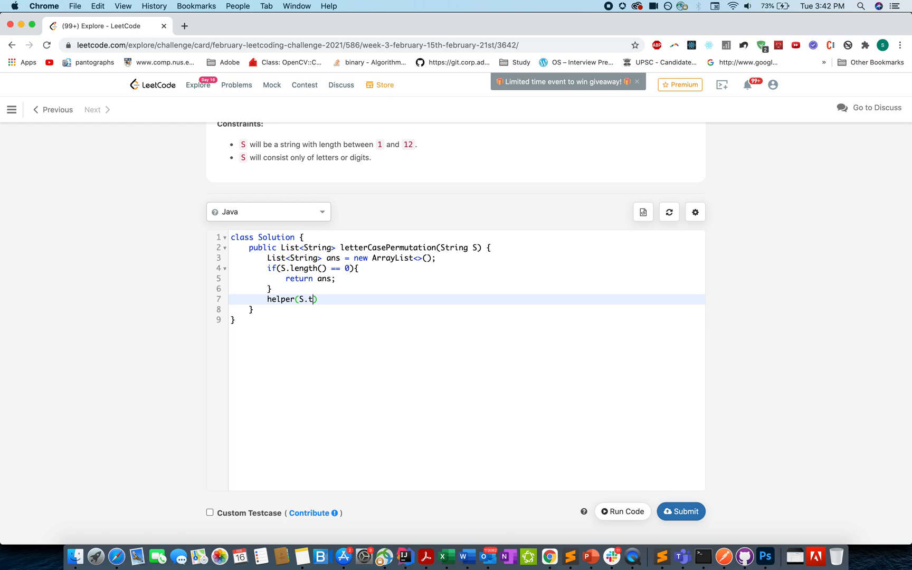
{"action": "type", "text": "oCharArray"}
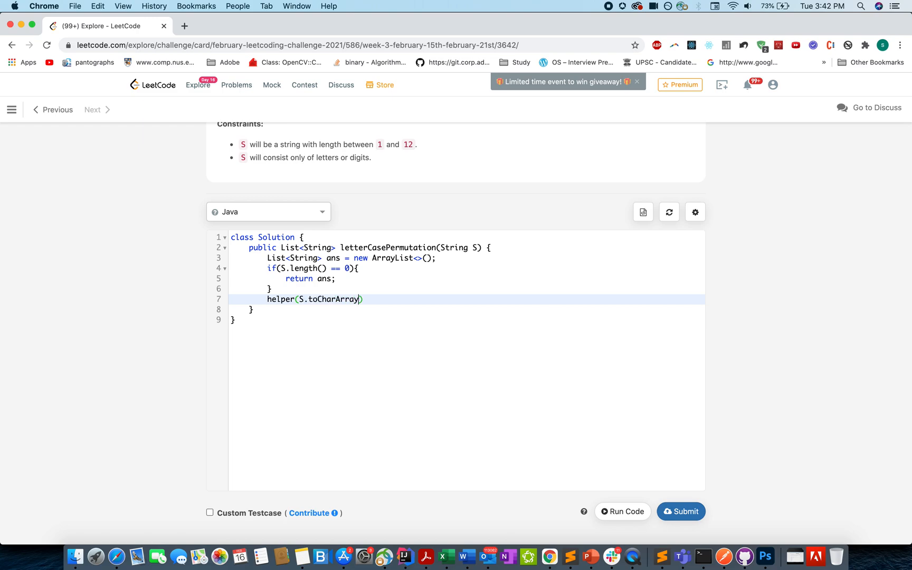
{"action": "type", "text": "(), )"}
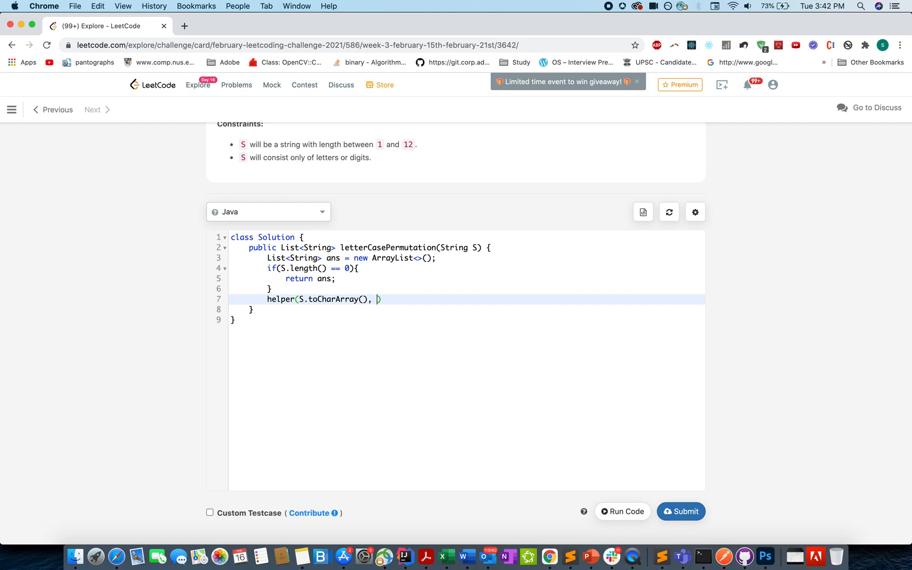
{"action": "type", "text": "anns"}
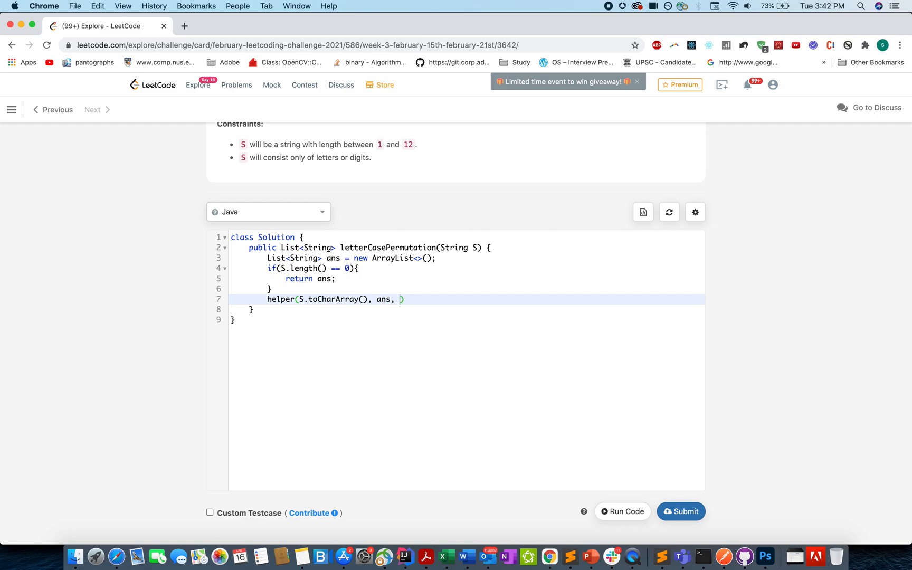
{"action": "type", "text": "0);"}
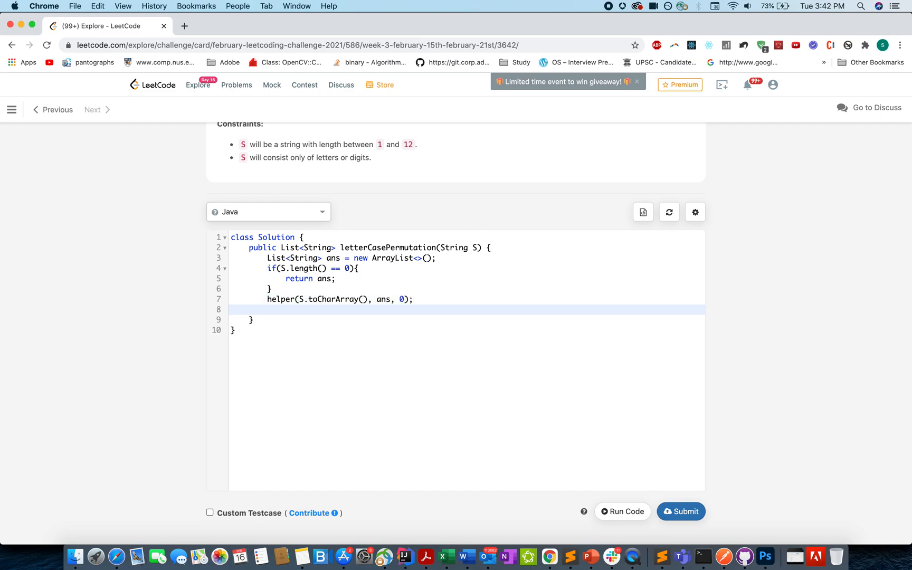
{"action": "type", "text": "return a"}
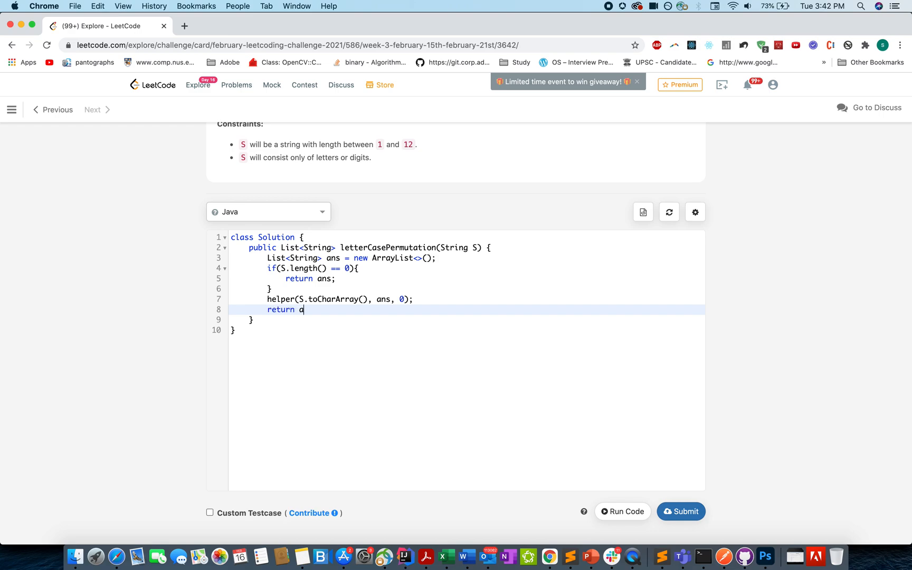
Finish return ans; and declare private void helper(char[] str, List<String> ans, int index).
{"action": "type", "text": "ns;"}
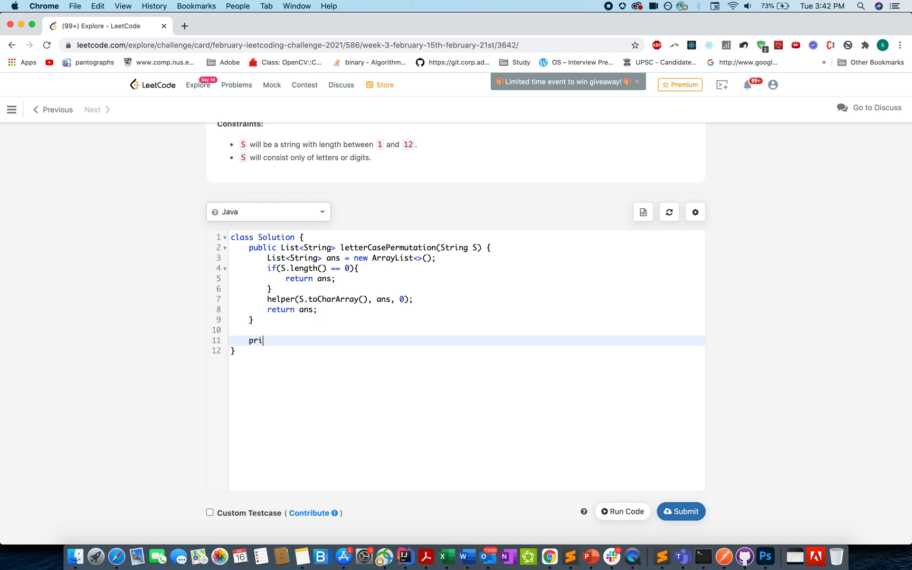
{"action": "type", "text": "vate v"}
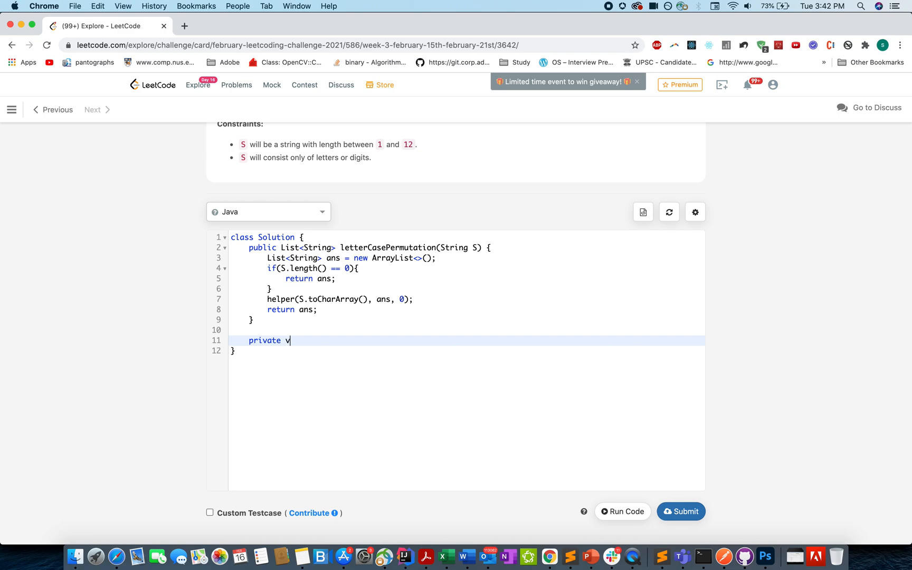
{"action": "type", "text": "oid helper()"}
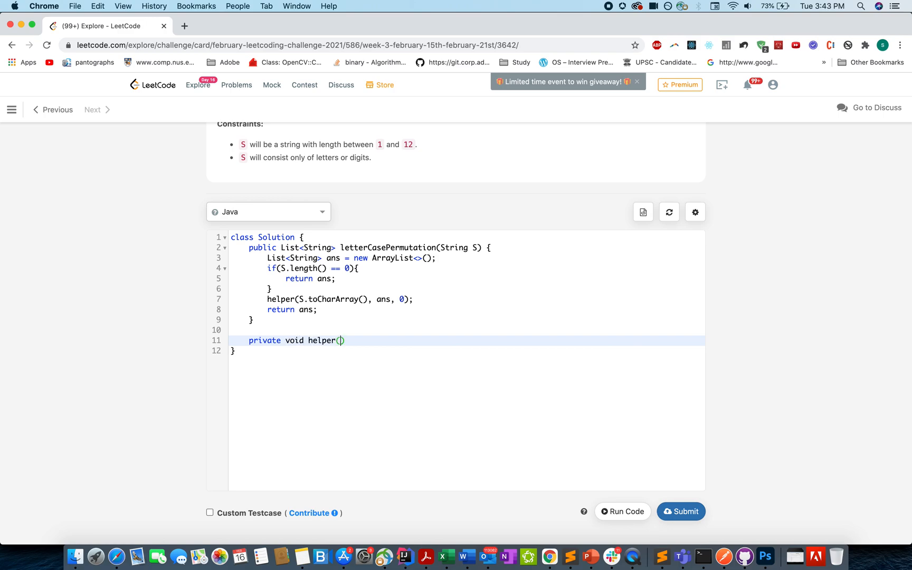
{"action": "type", "text": "char[] str,"}
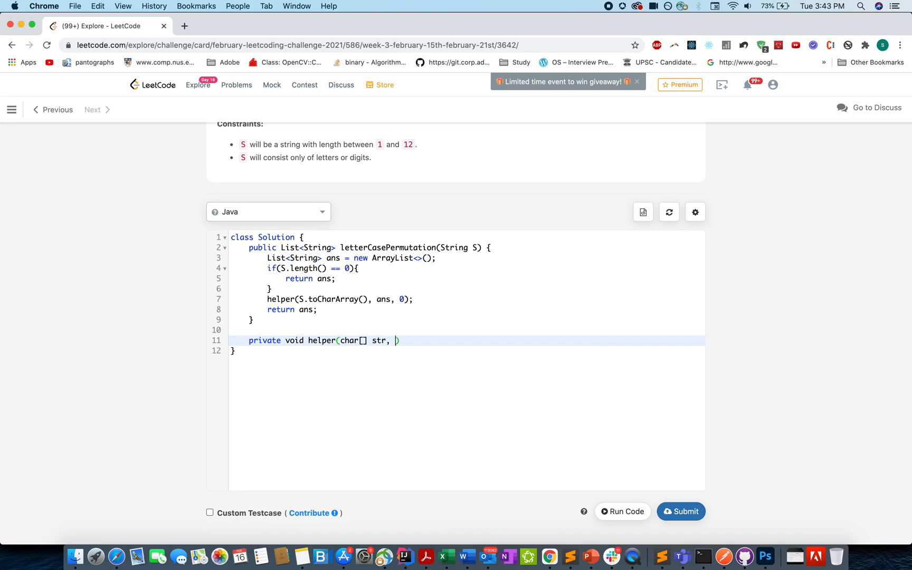
{"action": "type", "text": "L"}
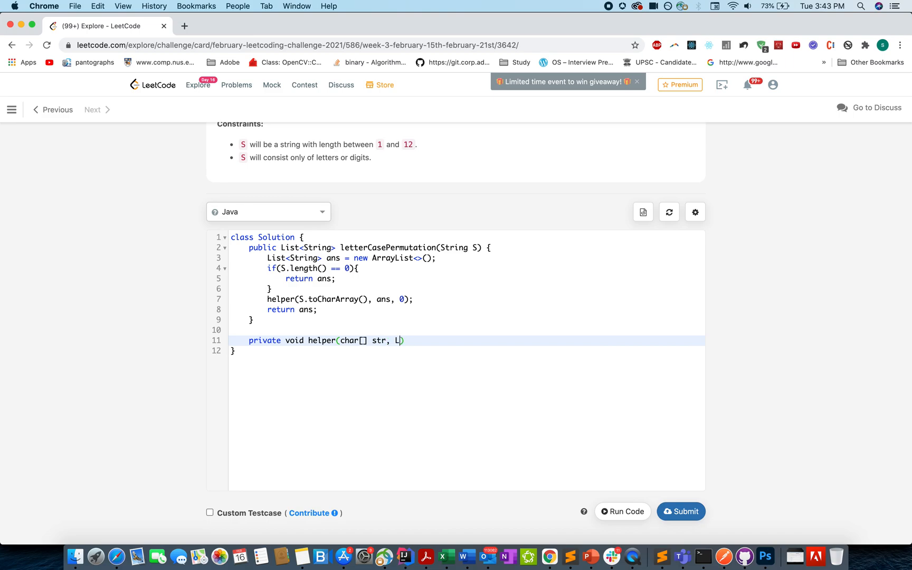
{"action": "type", "text": "ist<String> ans."}
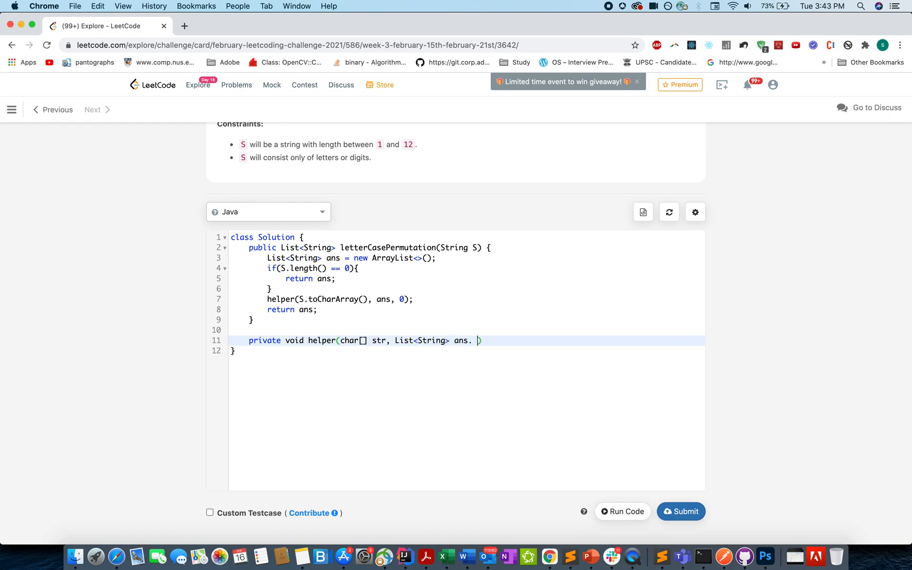
{"action": "type", "text": "int inde"}
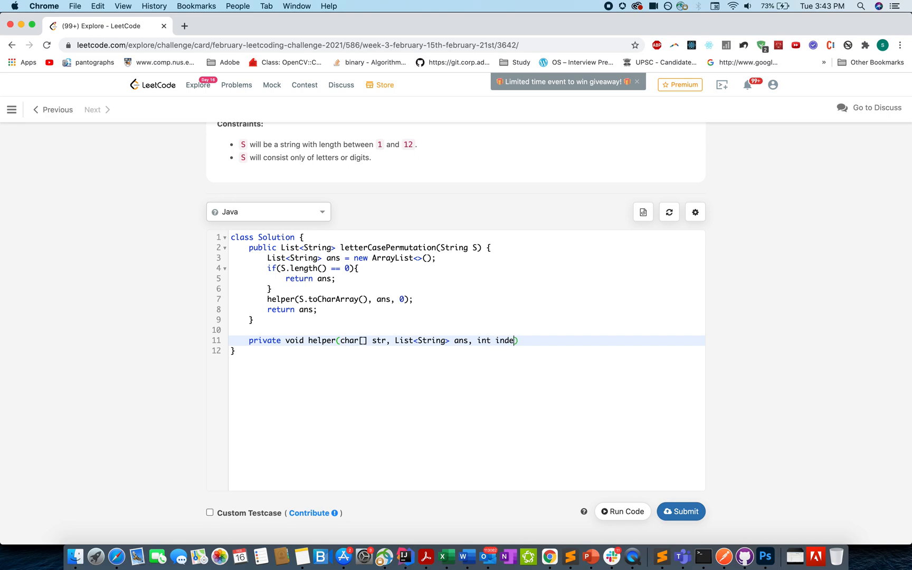
{"action": "type", "text": "x){"}
{"action": "type", "text": "if(index == "}
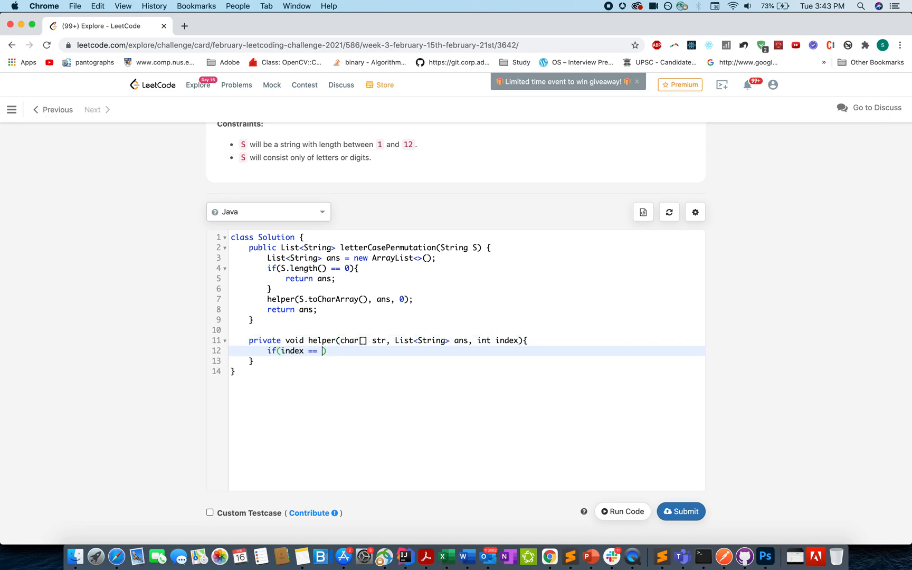
Write the base case: when index == str.length, ans.add(new String(str)) and return, then begin the next if.
{"action": "type", "text": "str.leg"}
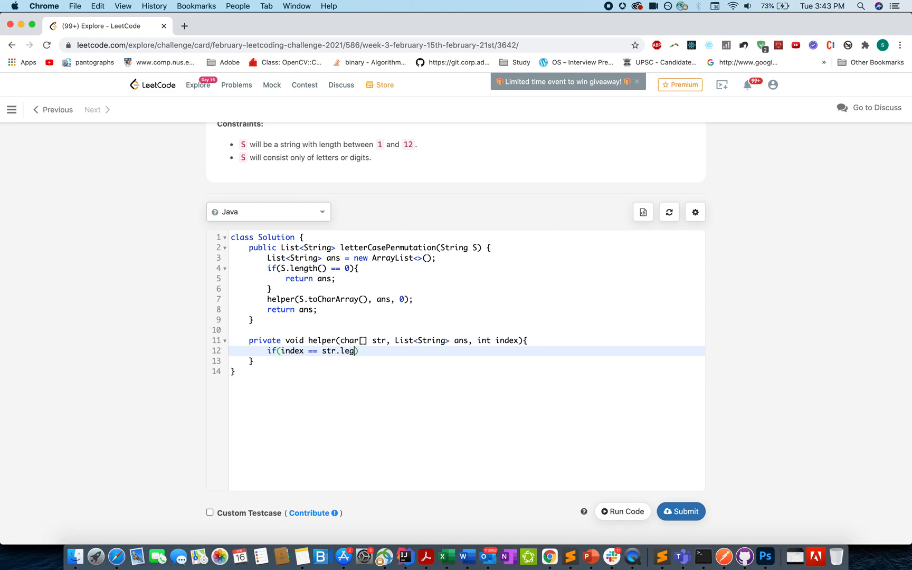
{"action": "type", "text": "th"}
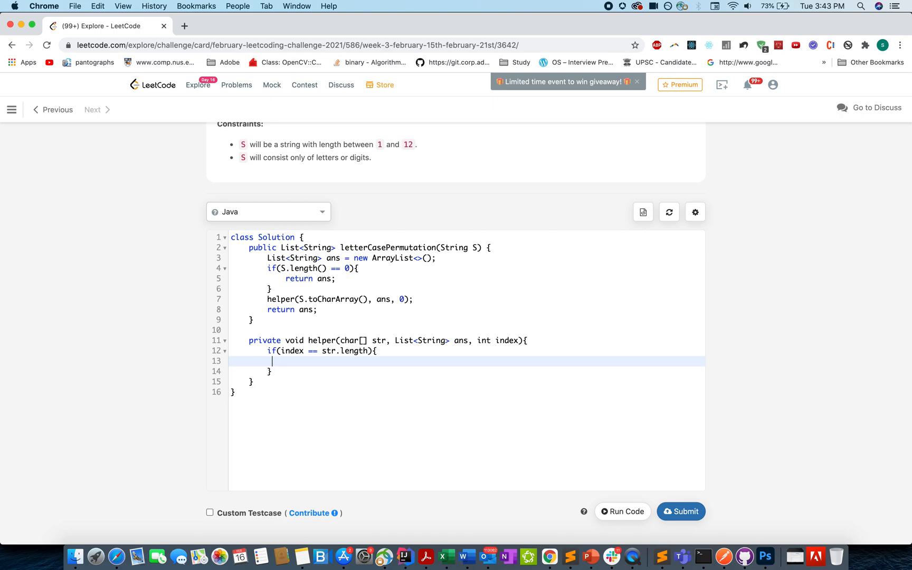
{"action": "type", "text": "ans.add"}
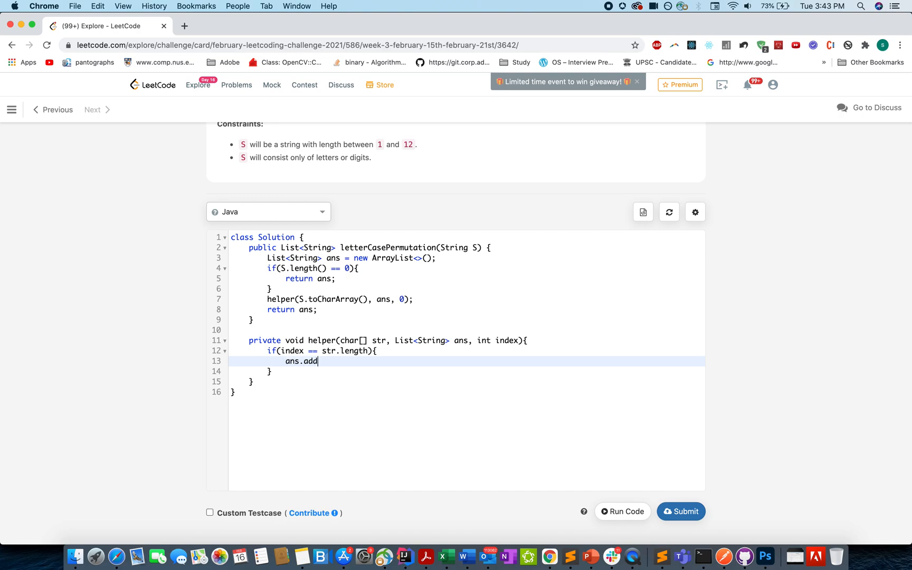
{"action": "type", "text": "(new Strog)"}
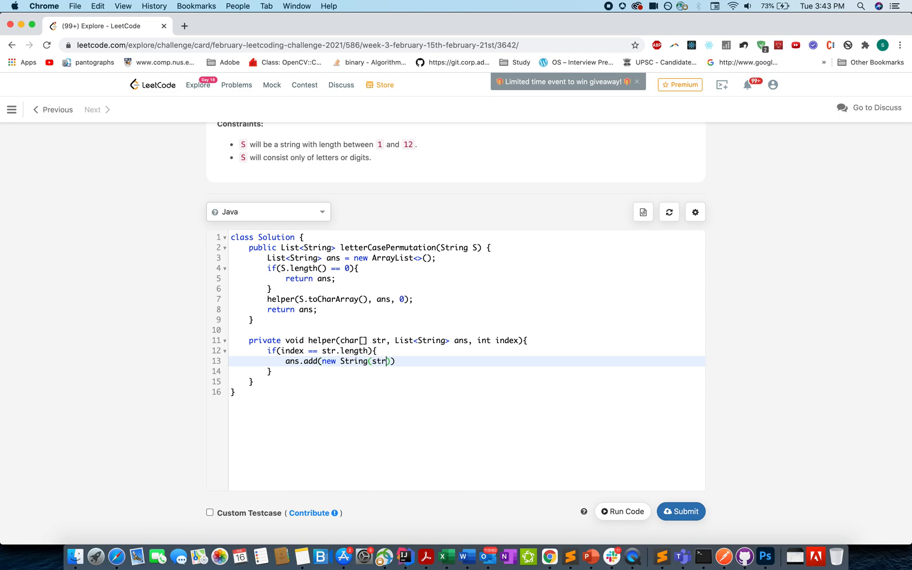
{"action": "type", "text": ";"}
{"action": "type", "text": "return ;"}
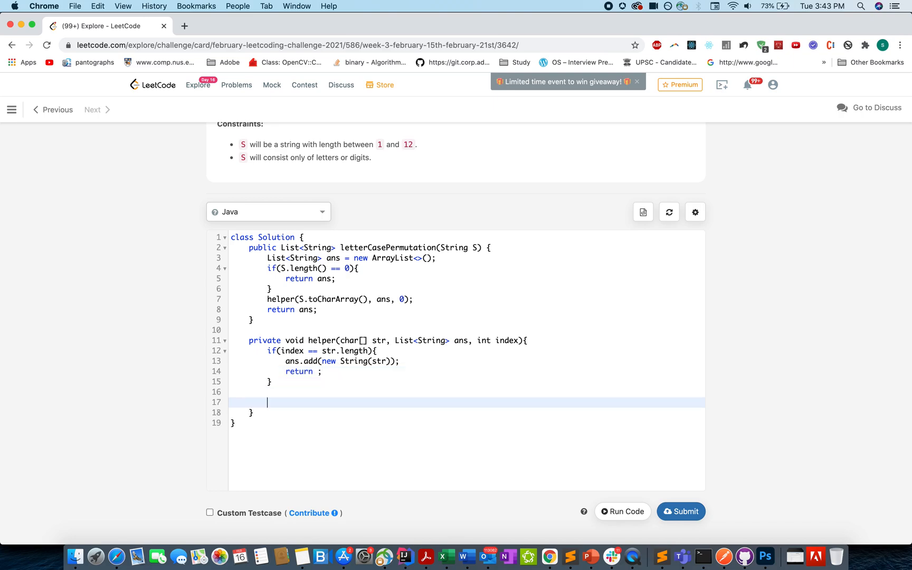
{"action": "type", "text": "if()"}
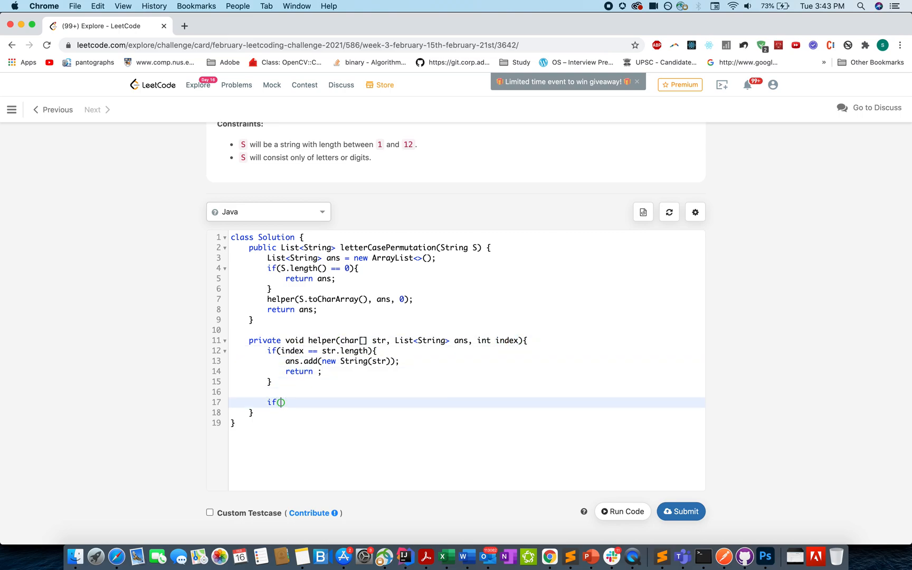
Write the condition if(Character.isDigit(str[index])){.
{"action": "type", "text": "Character."}
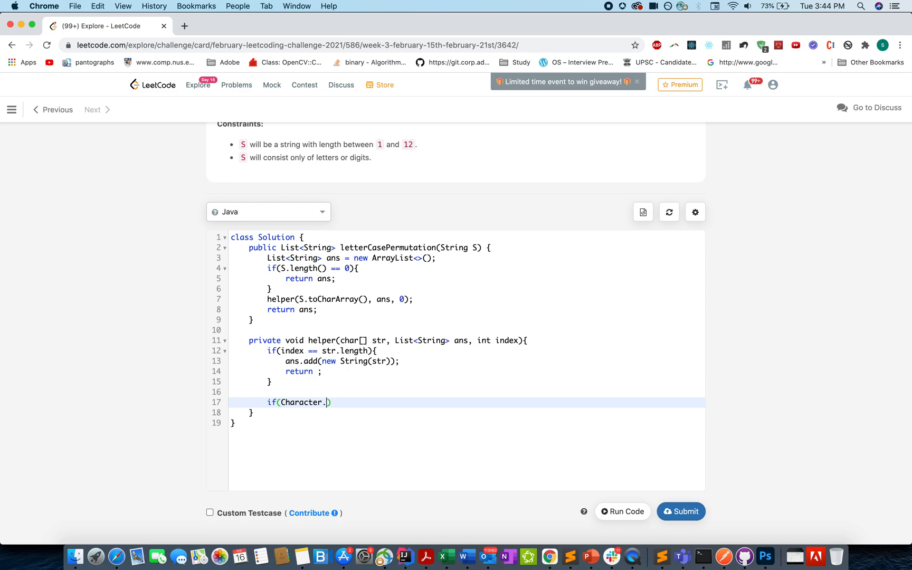
{"action": "type", "text": "isDi"}
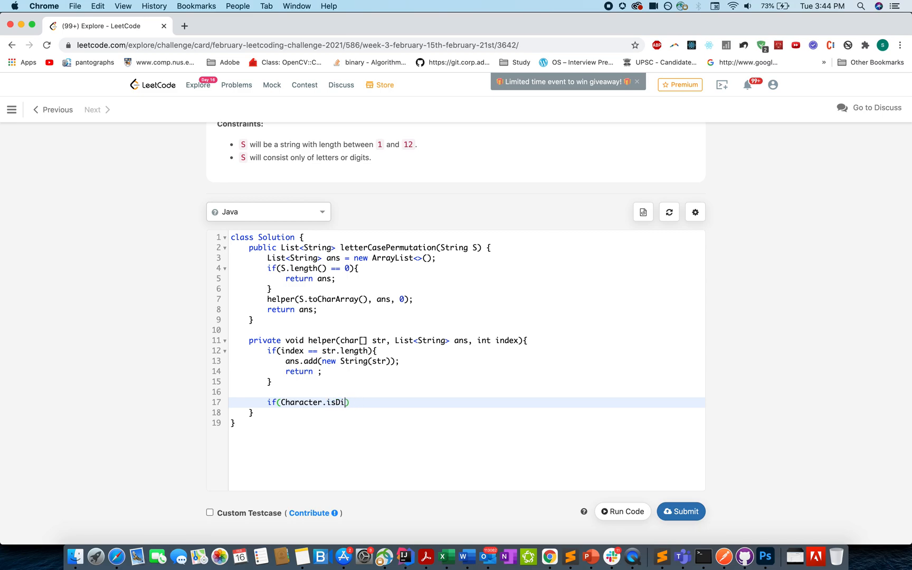
{"action": "type", "text": "git()"}
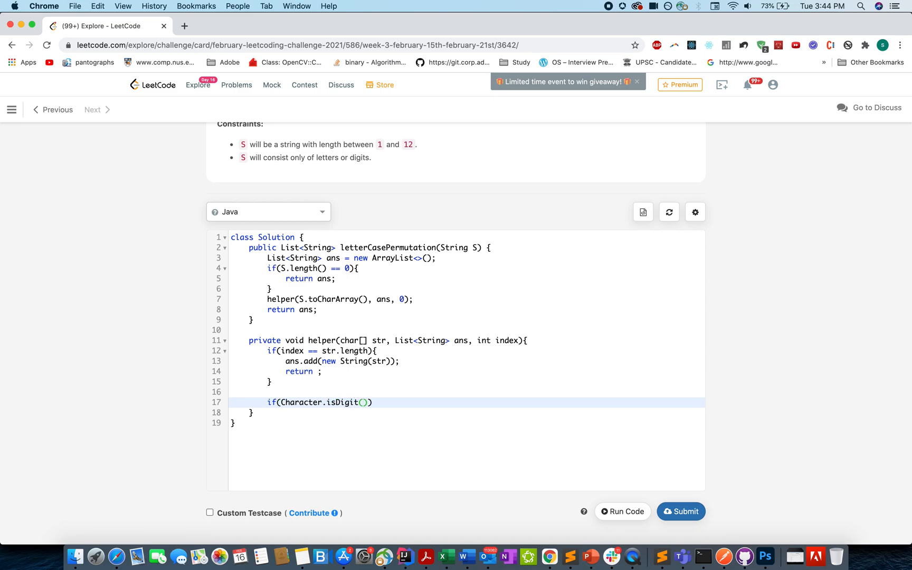
{"action": "type", "text": "str[in"}
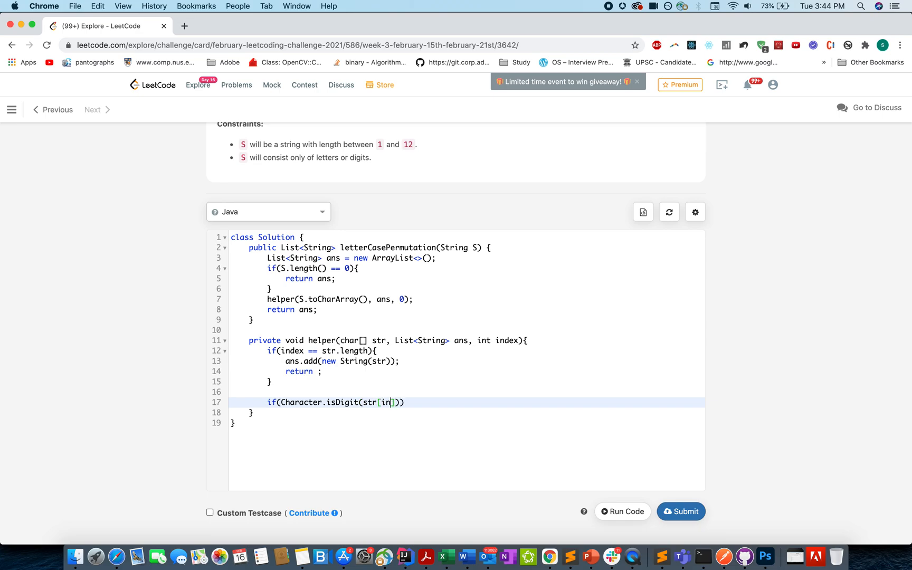
{"action": "type", "text": "dex]){"}
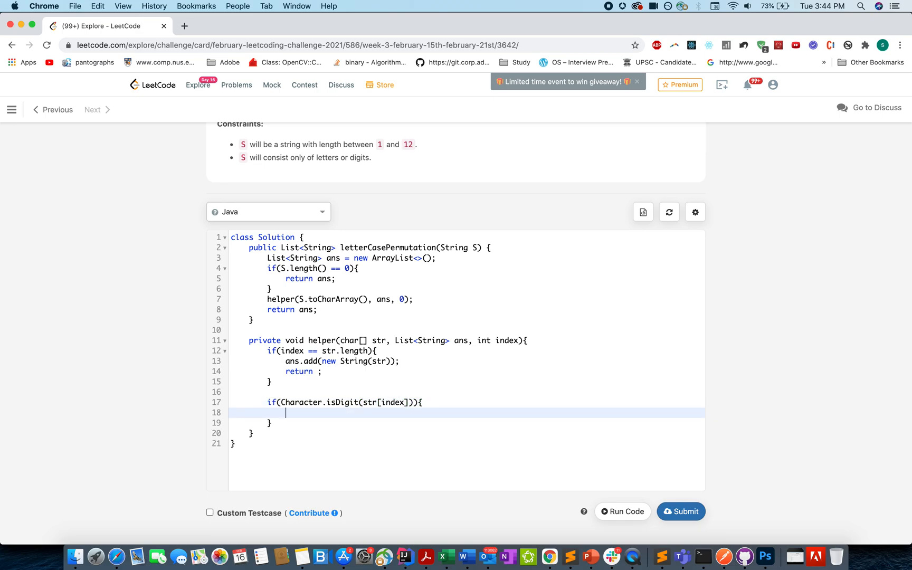
Inside it call helper(str, ans, index+1), return, and open the else block.
{"action": "type", "text": "return"}
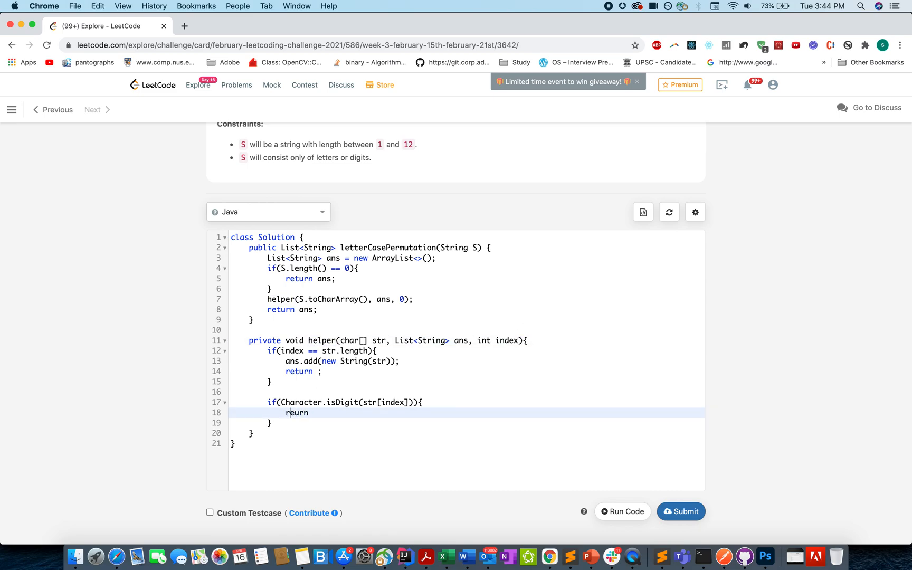
{"action": "type", "text": "helper()"}
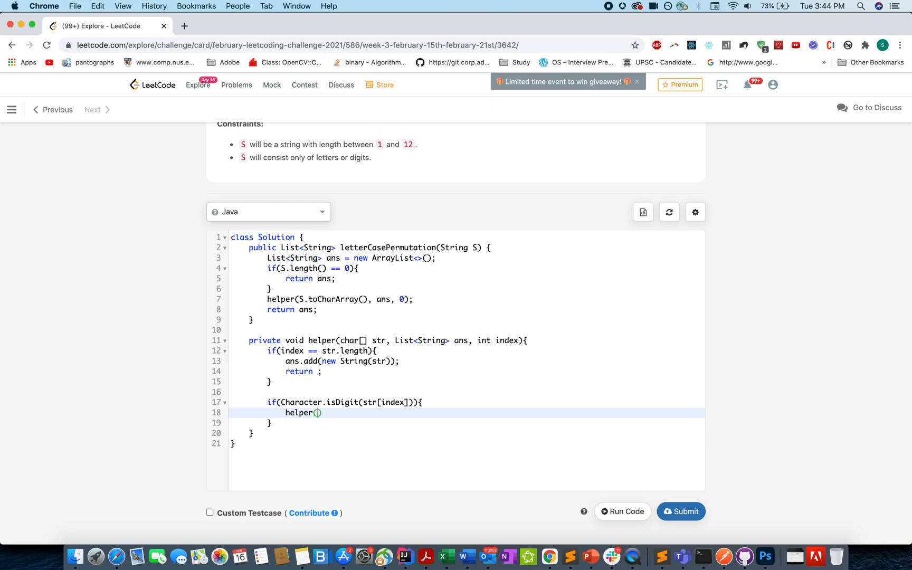
{"action": "type", "text": "s"}
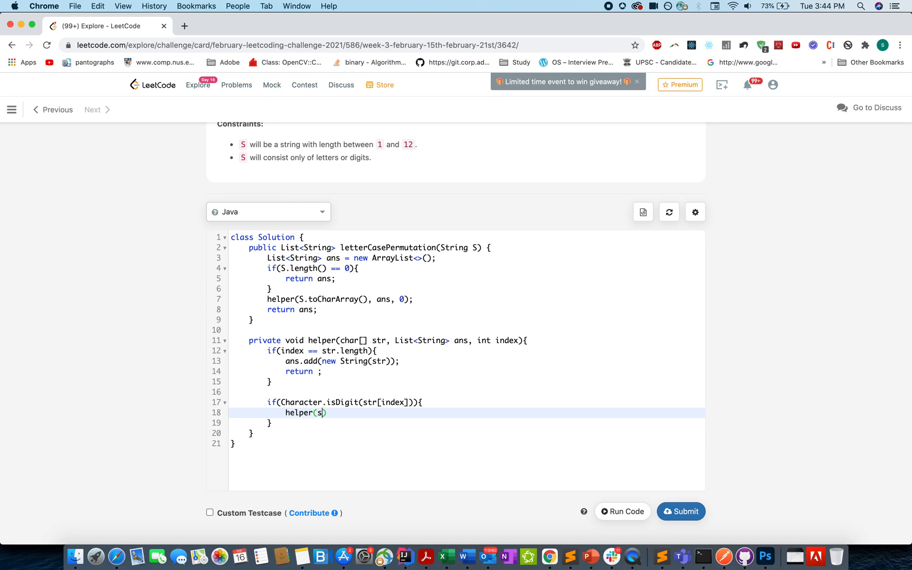
{"action": "type", "text": "tr, ann"}
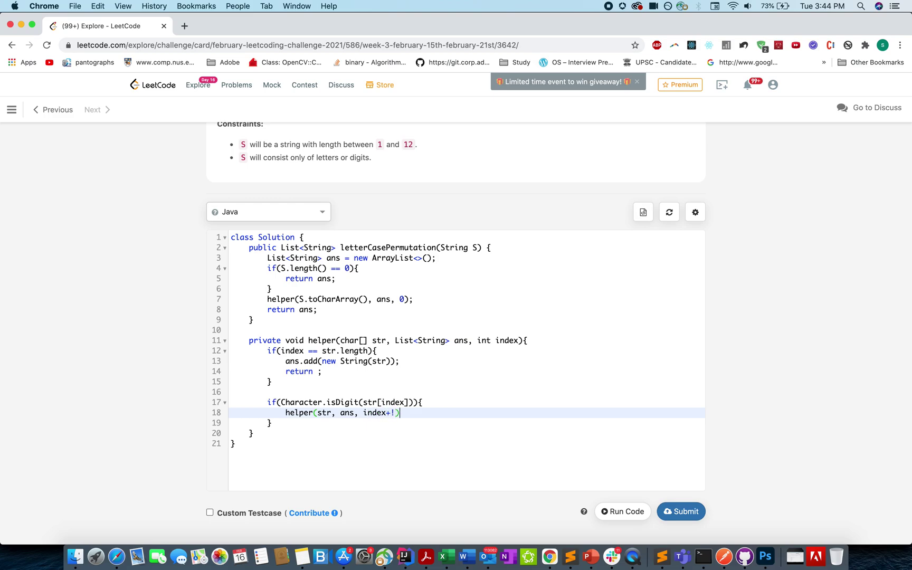
{"action": "type", "text": "1"}
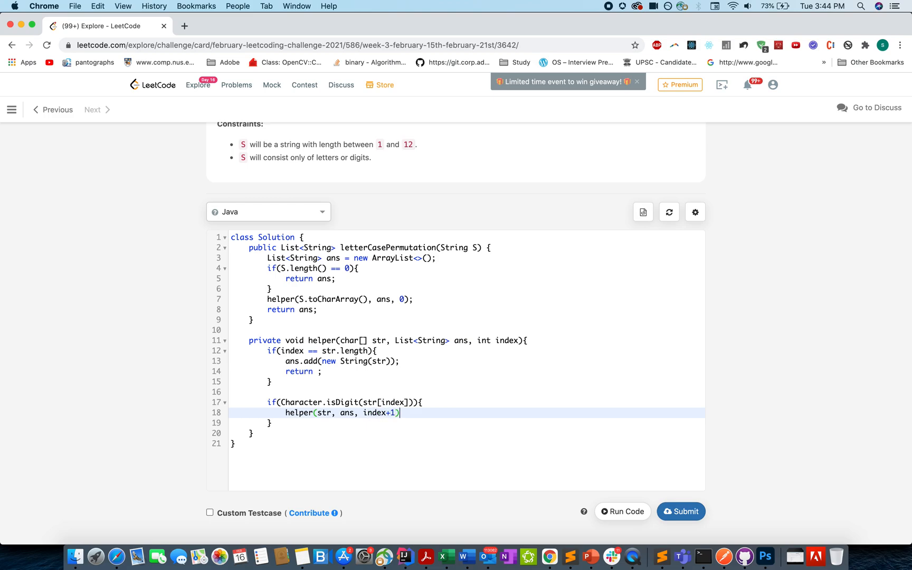
{"action": "key", "text": "Enter"}
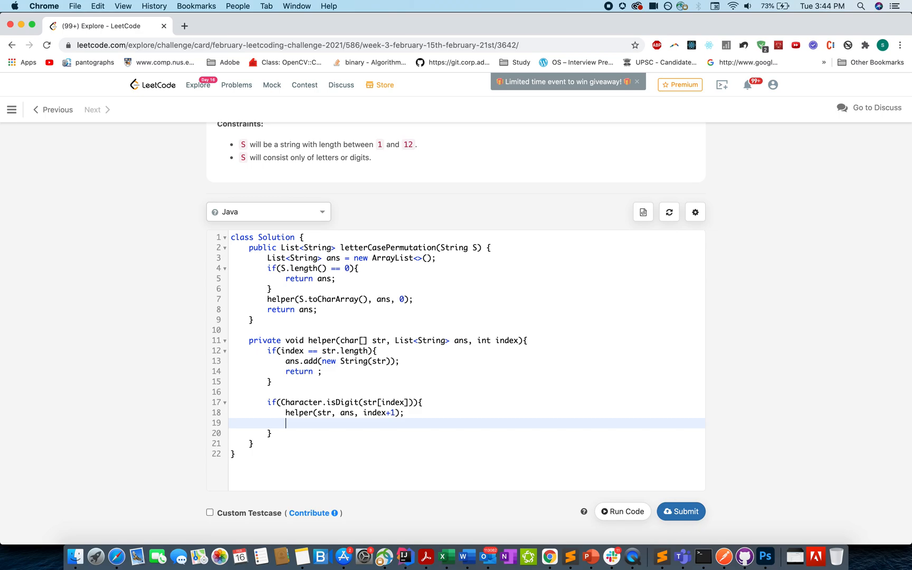
{"action": "type", "text": "return"}
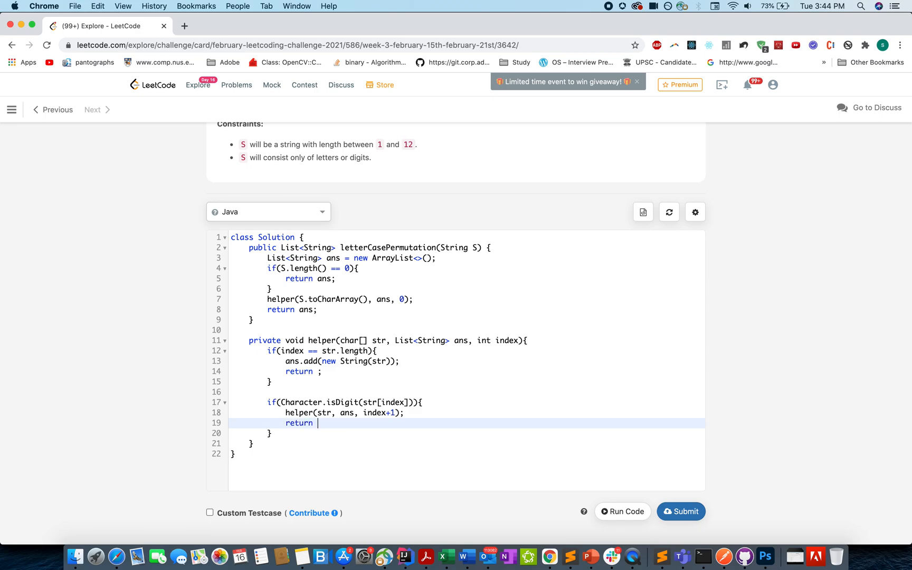
{"action": "type", "text": "else{"}
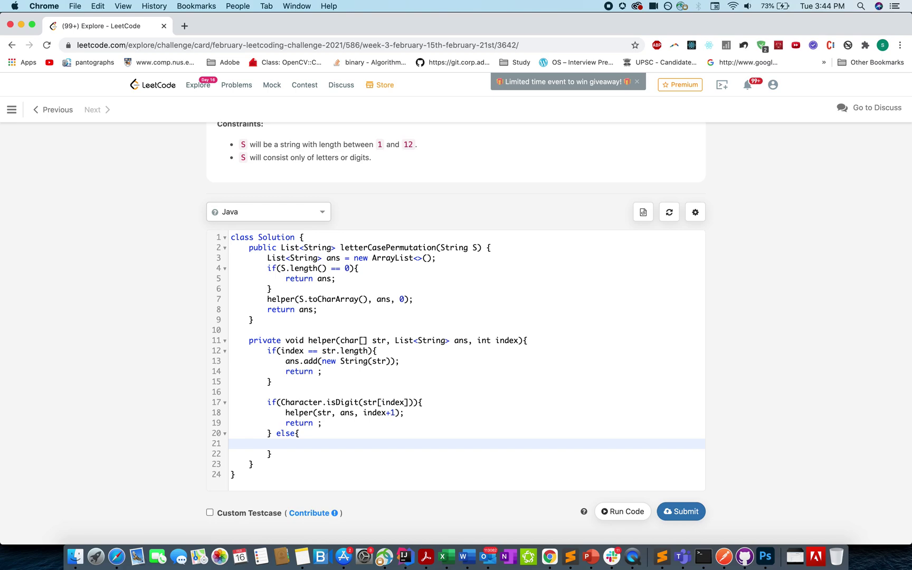
In the else block set str[index] = Character.toLowerCase(str[index]).
{"action": "left_click", "coordinate": [286, 443]}
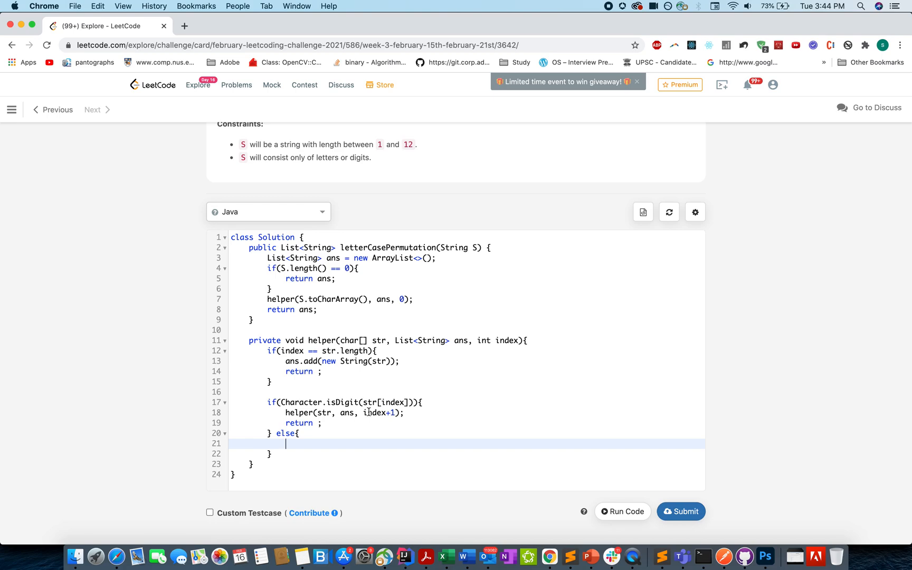
{"action": "type", "text": "c"}
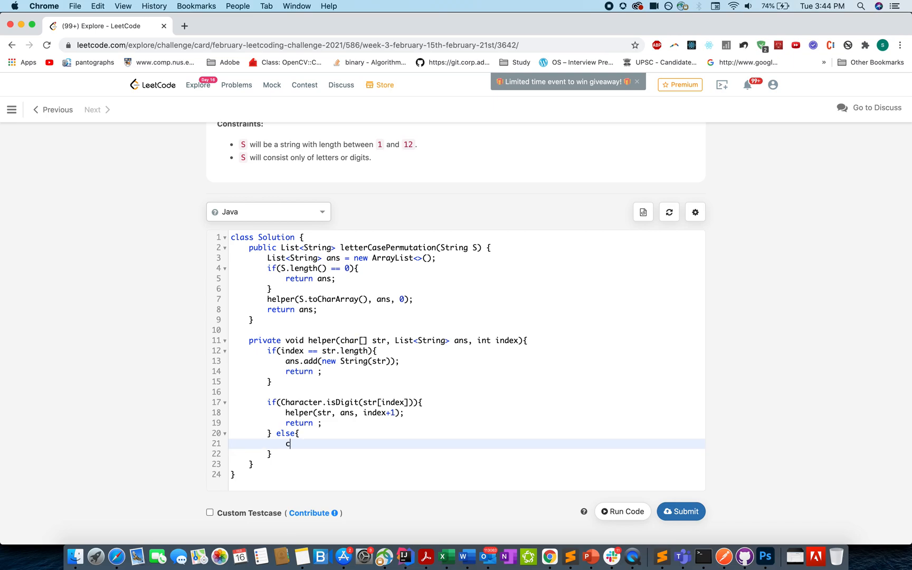
{"action": "type", "text": "har"}
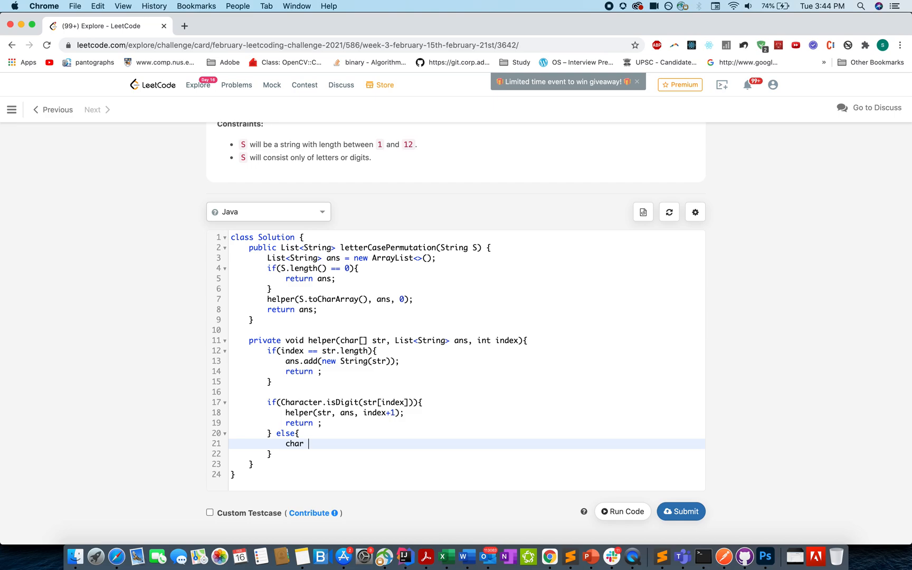
{"action": "type", "text": "str[]"}
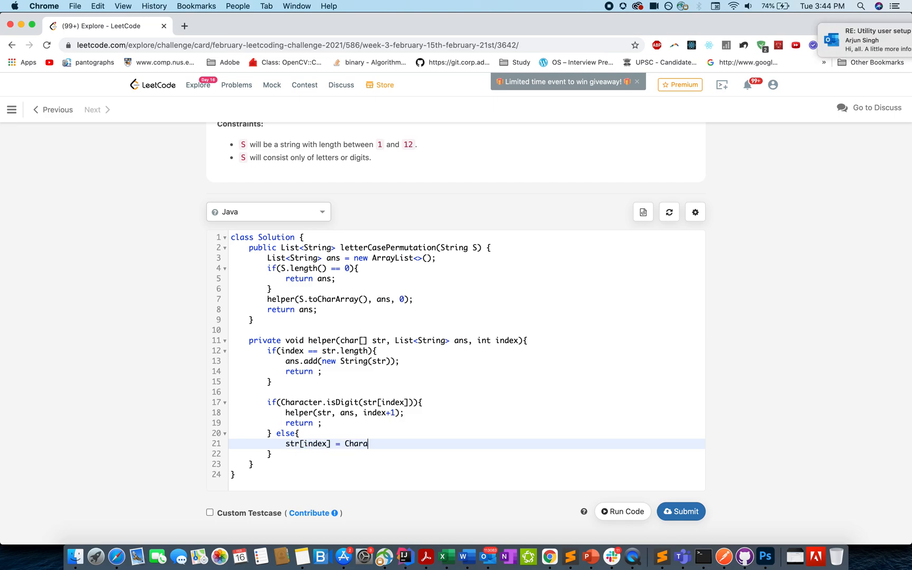
{"action": "type", "text": "cter.tpLo"}
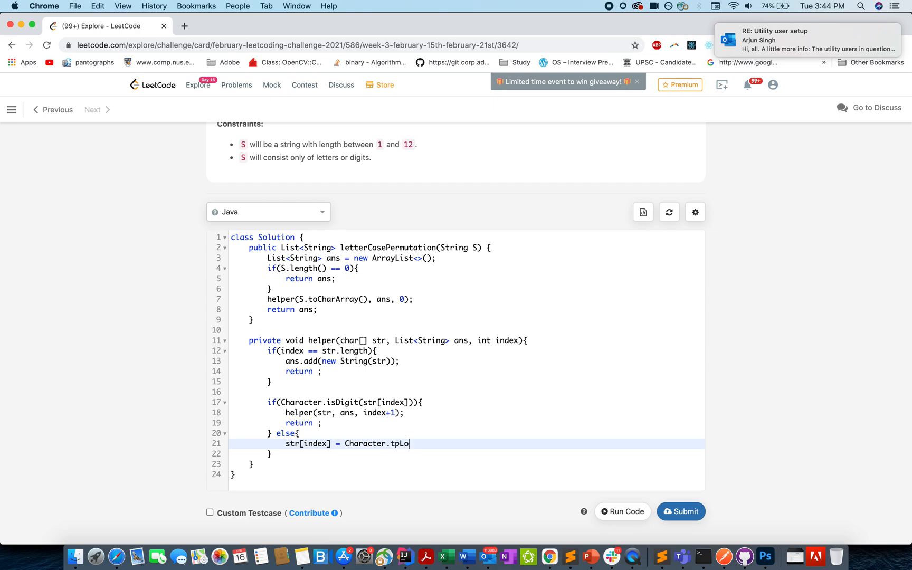
{"action": "key", "text": "Backspace"}
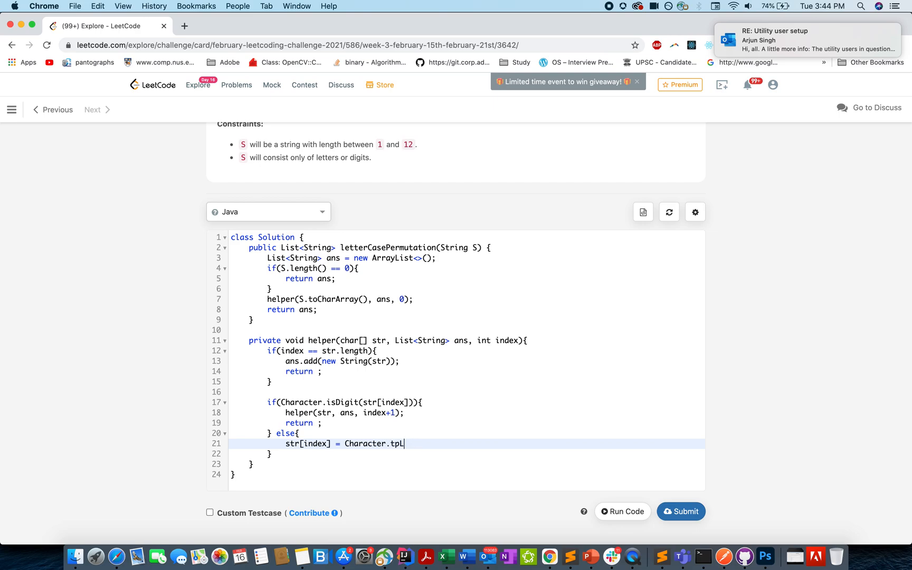
{"action": "type", "text": "oLower"}
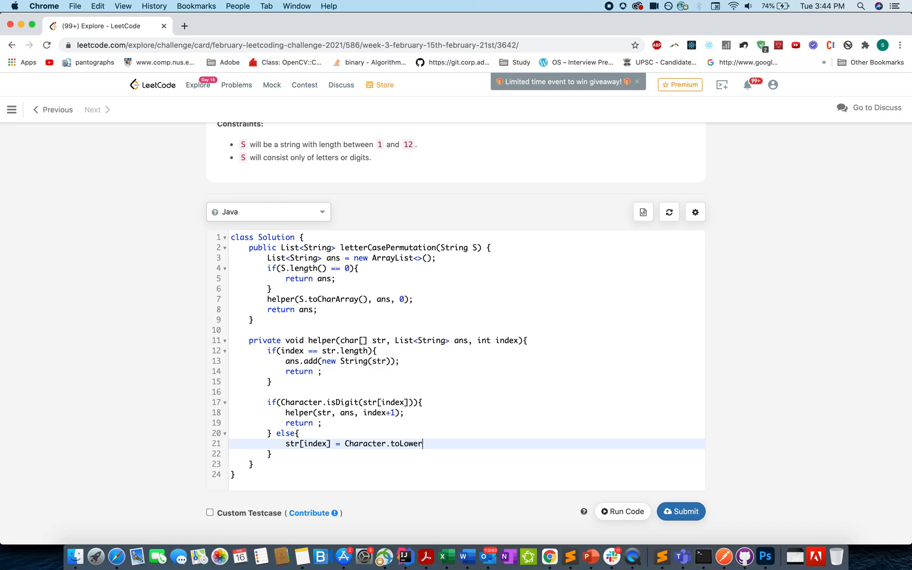
{"action": "type", "text": "Case()"}
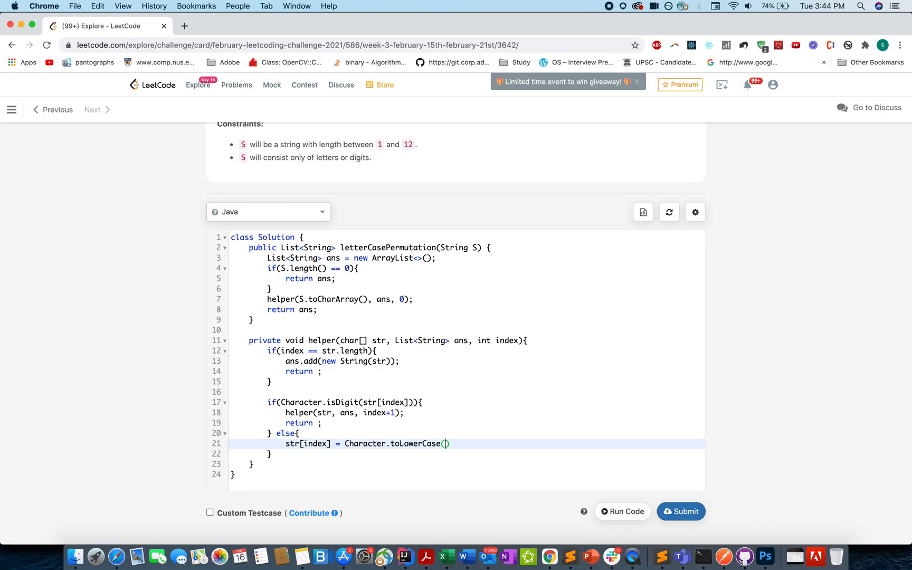
{"action": "type", "text": "str[id"}
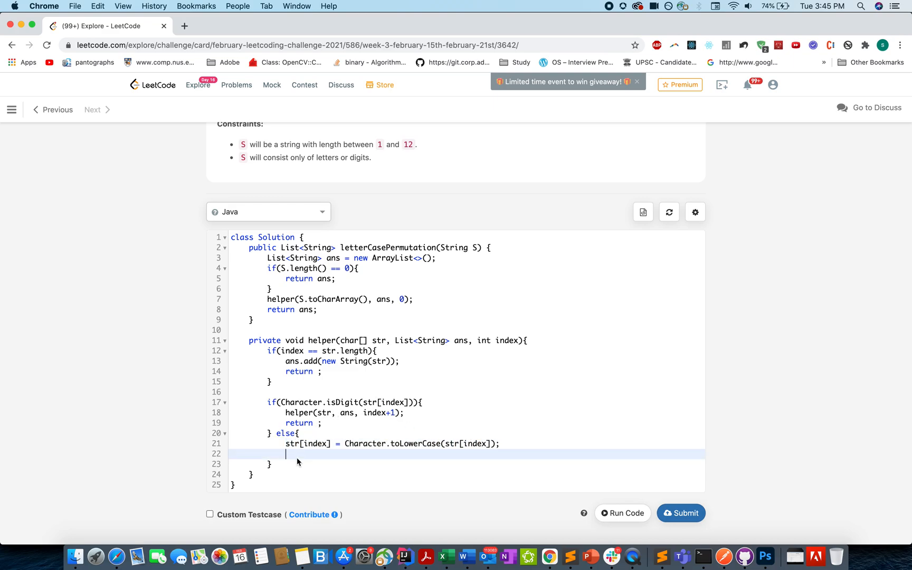
Recurse with helper(str, ans, index+1) and add the second case-conversion assignment for the uppercase pass.
{"action": "type", "text": "helper(str, ans."}
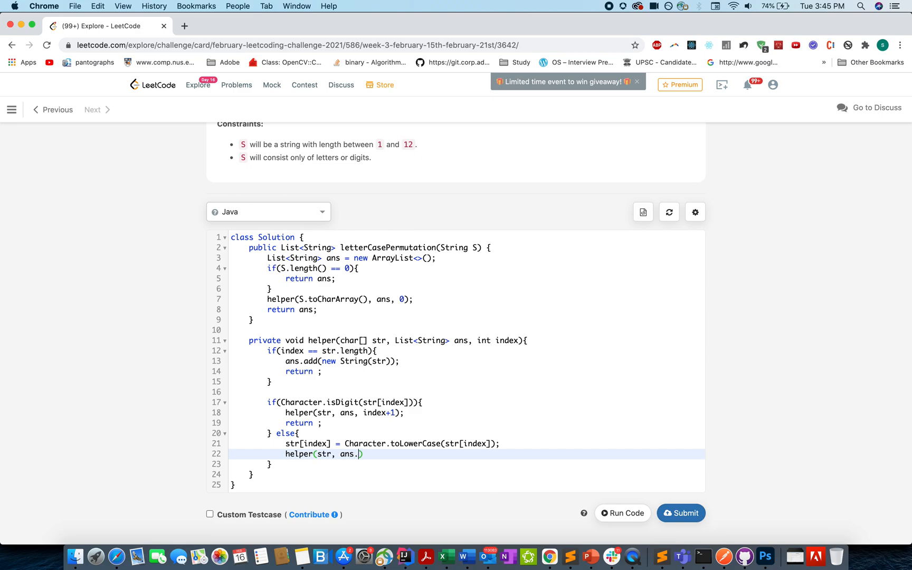
{"action": "type", "text": "index+!);"}
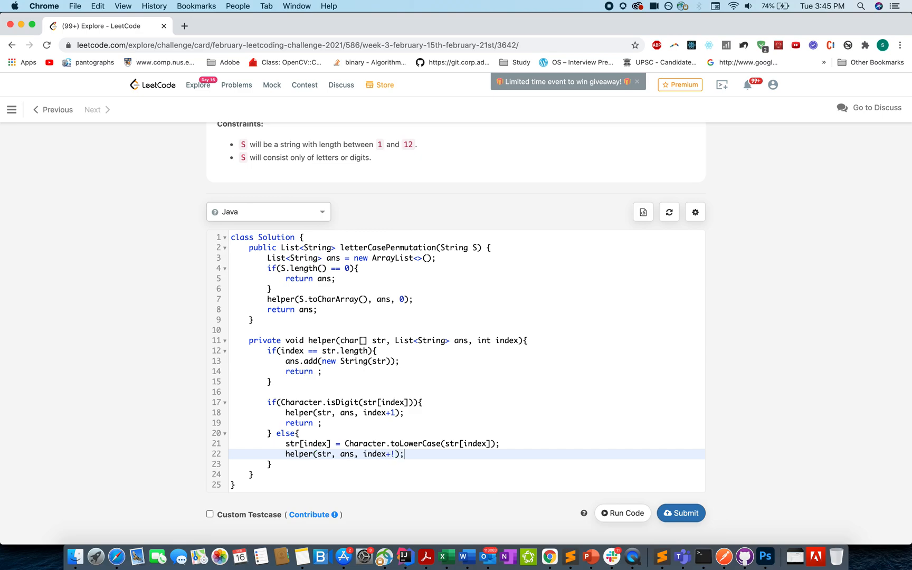
{"action": "type", "text": "1"}
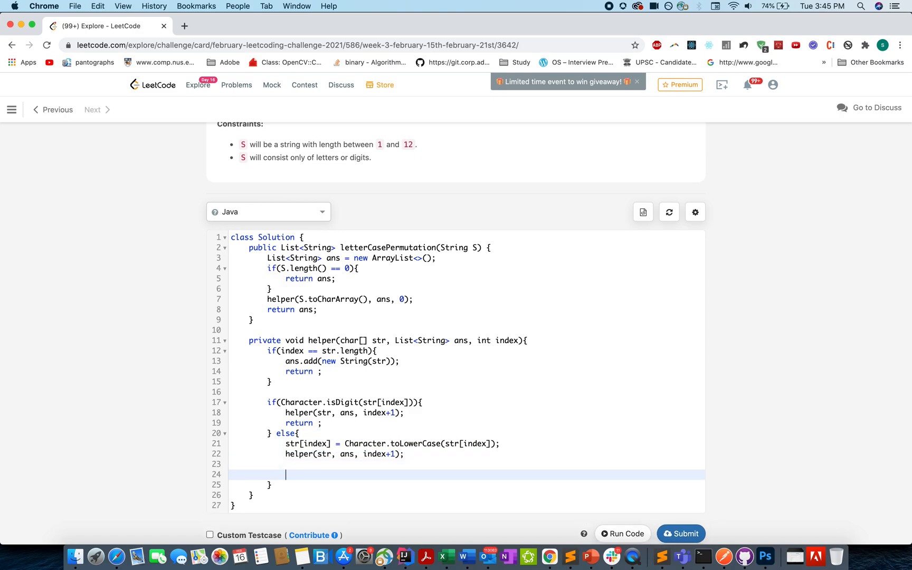
{"action": "type", "text": "str[index] = Character.toLowerCase(str[index]);"}
{"action": "type", "text": "helper(str, ans, index+1);"}
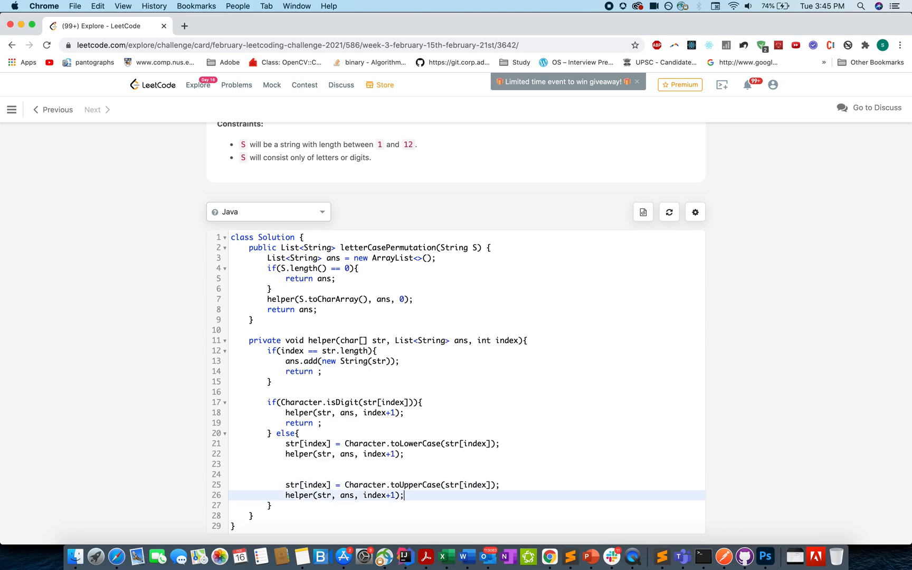
Run the code on the a1b2 sample, confirm the answer matches, and submit the solution.
{"action": "scroll", "scroll_direction": "down", "scroll_amount": 3}
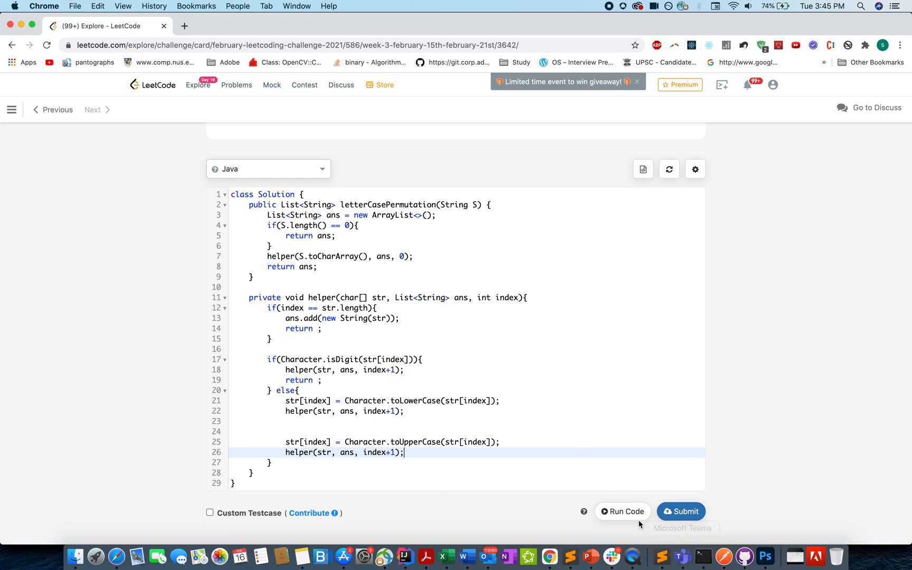
{"action": "mouse_move", "coordinate": [528, 378]}
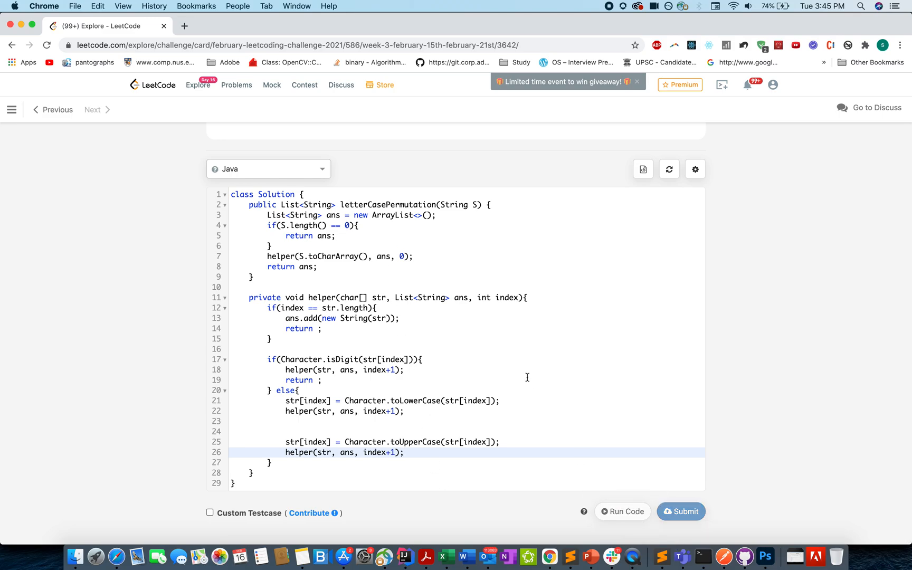
{"action": "left_click", "coordinate": [622, 511]}
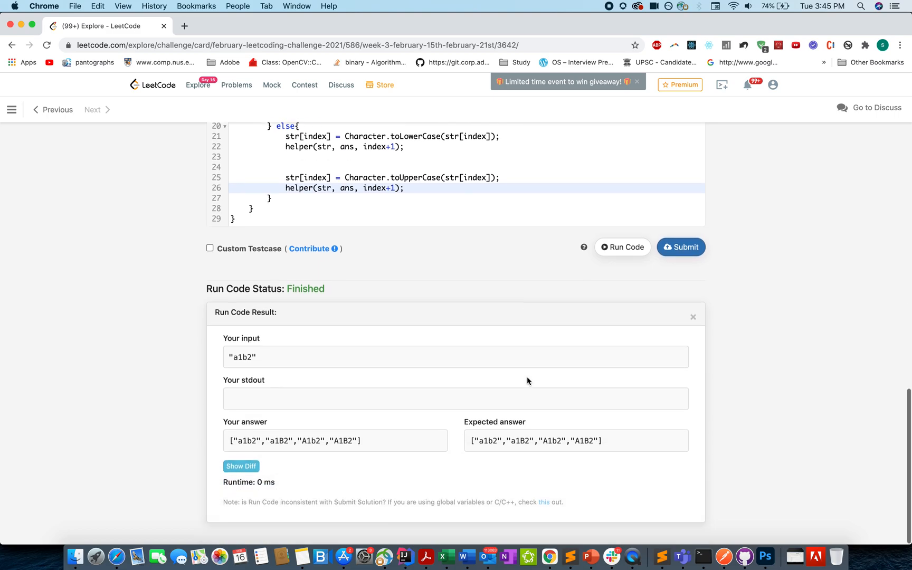
{"action": "left_click", "coordinate": [681, 247]}
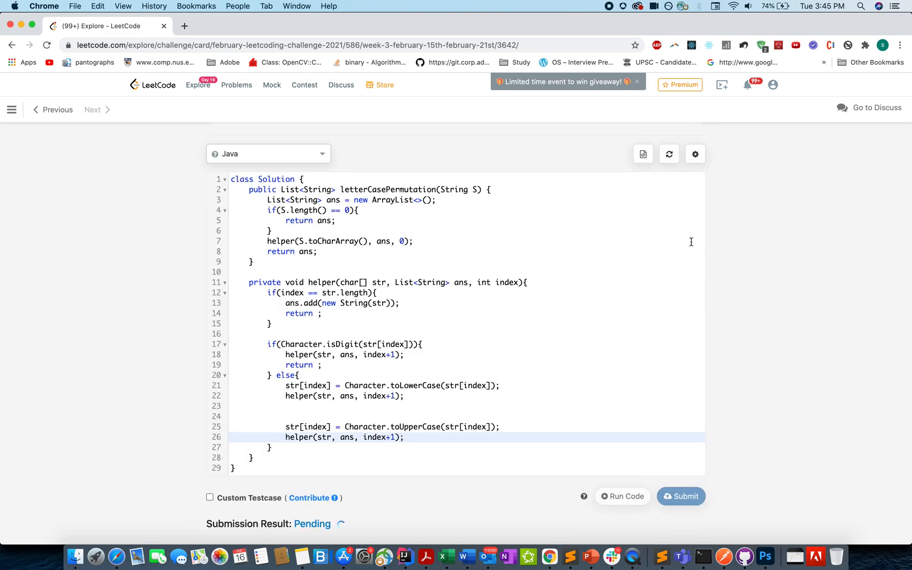